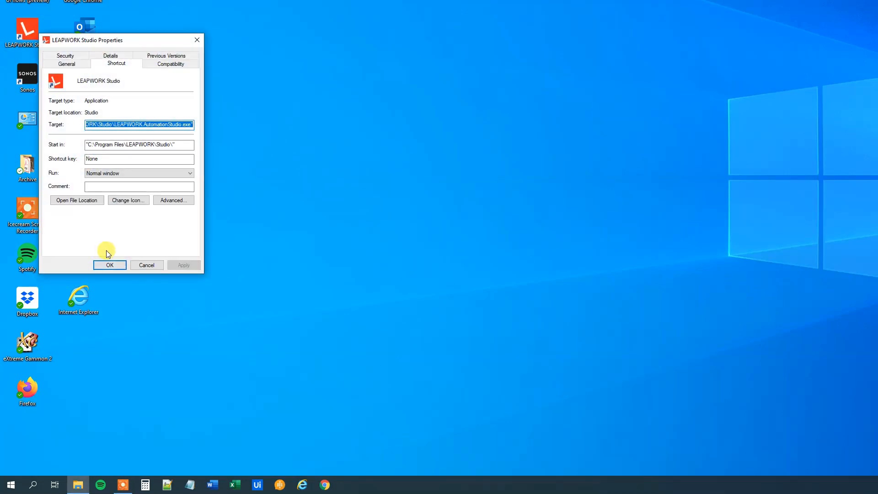
Step: Copy the LEAPWORK Studio shortcut's Start in folder path to the clipboard
click(138, 145)
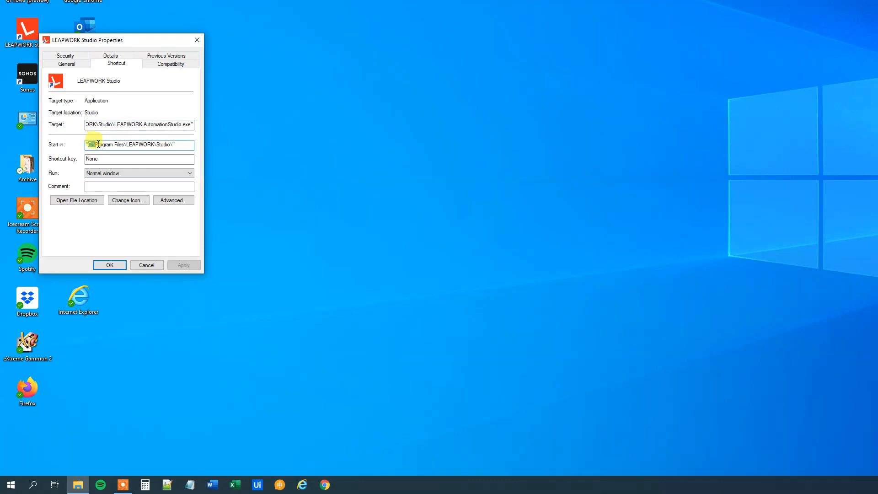
triple_click(139, 145)
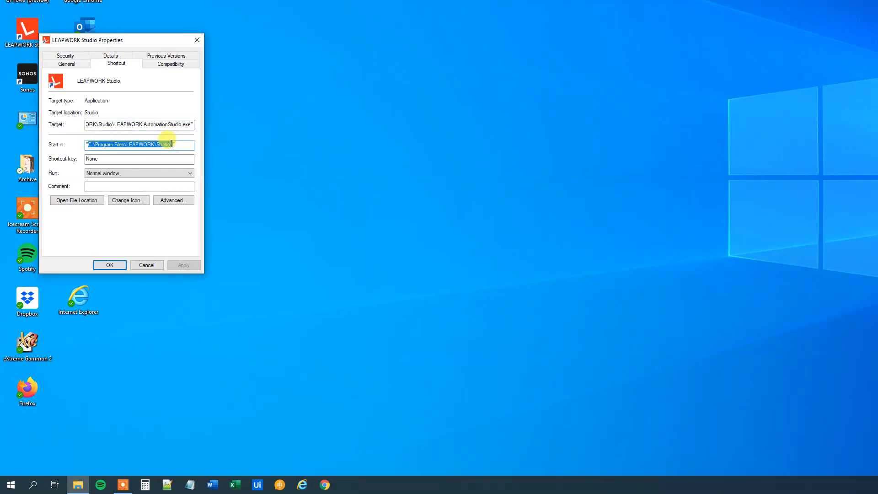
mouse_move(162, 137)
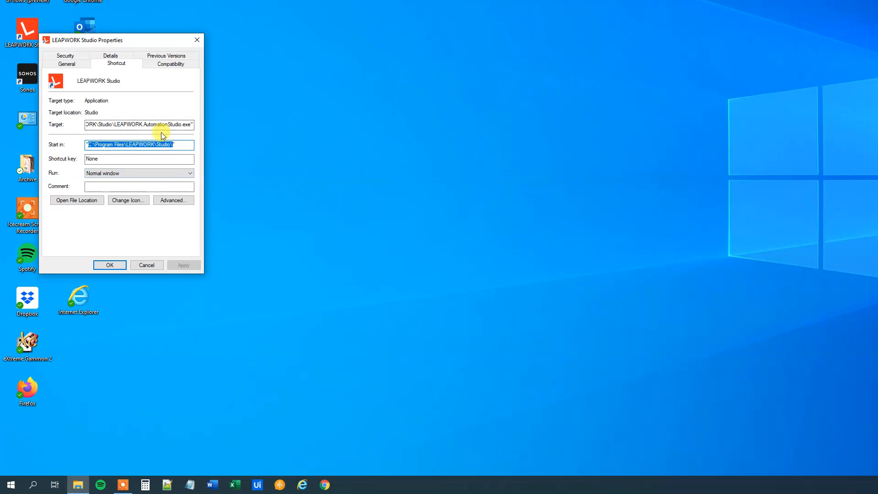
key(ctrl+c)
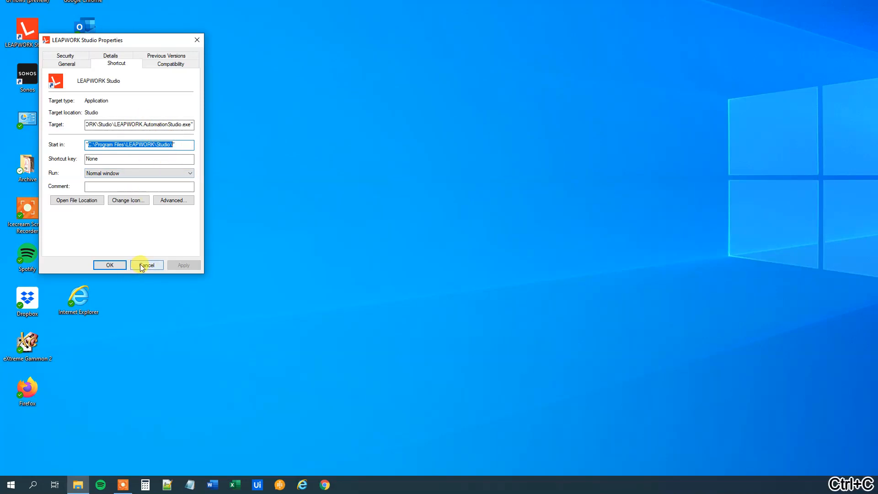
Step: Dismiss the Properties dialog, create a new AutoHotkey script on the desktop, and edit it
click(147, 265)
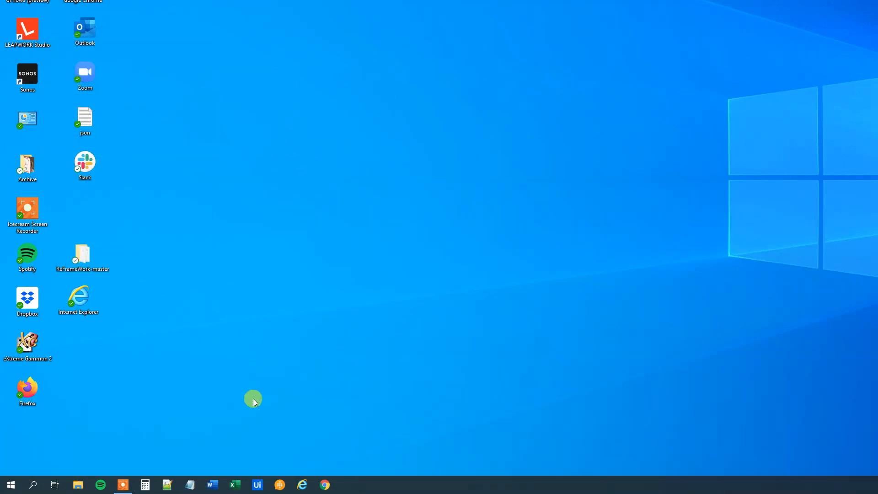
right_click(253, 399)
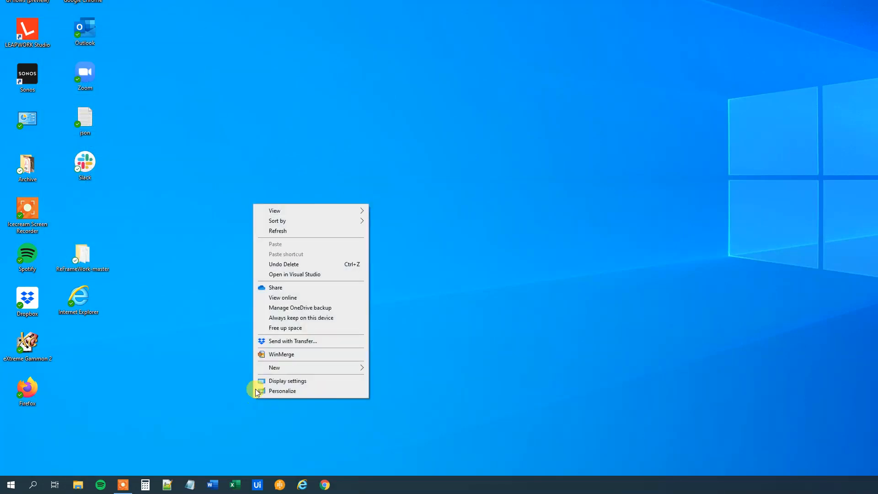
click(275, 368)
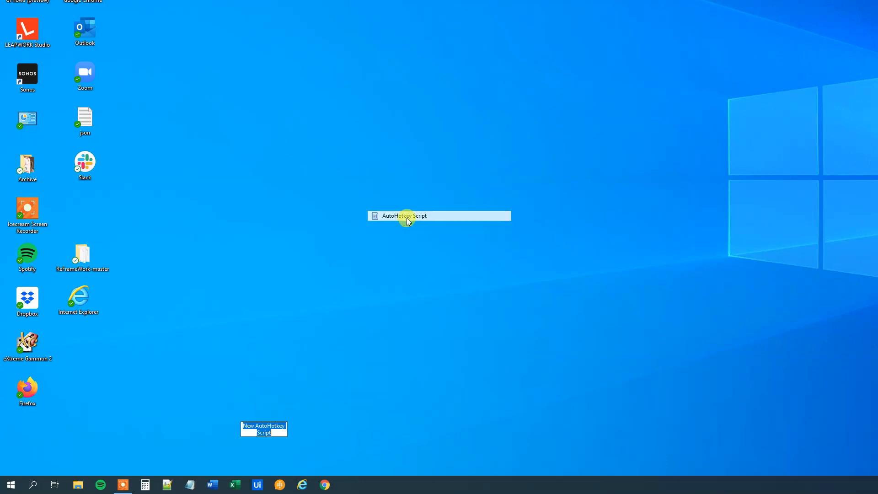
right_click(264, 417)
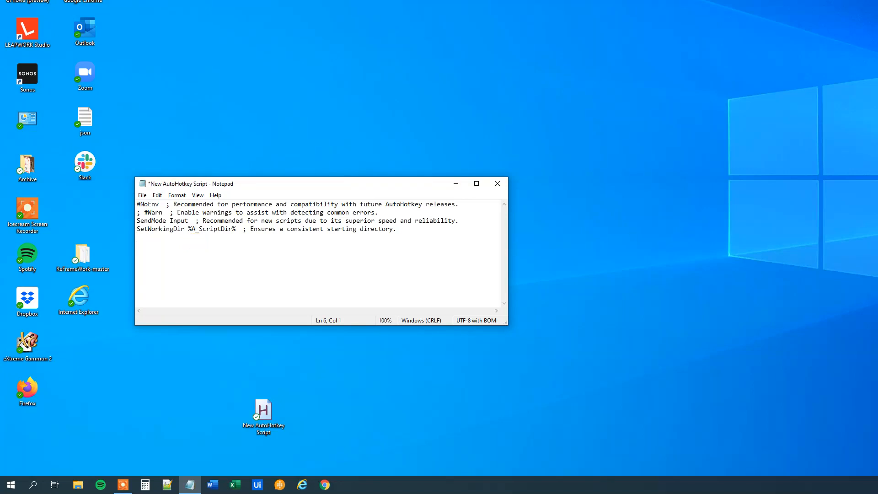
Step: Write a ^q:: hotkey that runs the pasted LEAPWORK Studio path, add return, and save
text(^q)
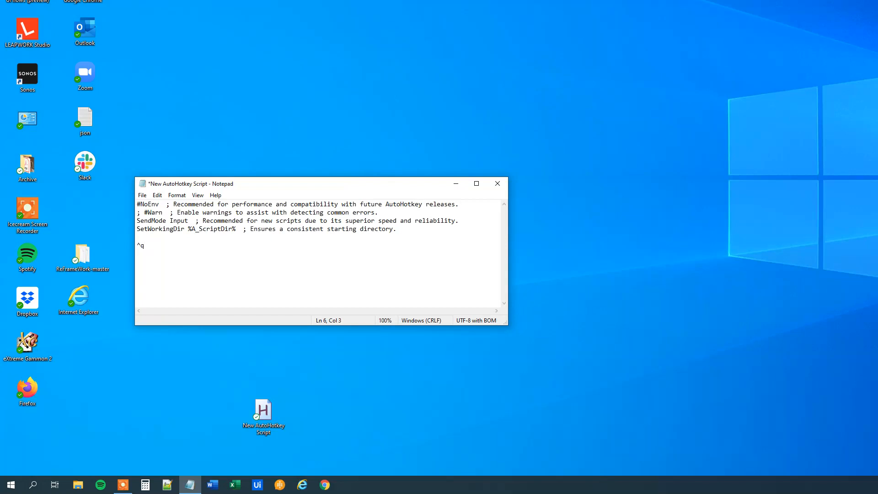
text(::)
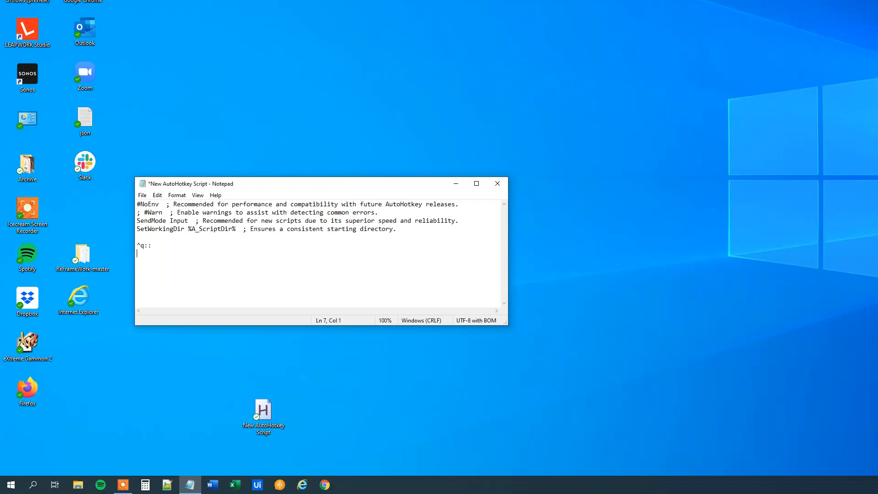
text(Ru)
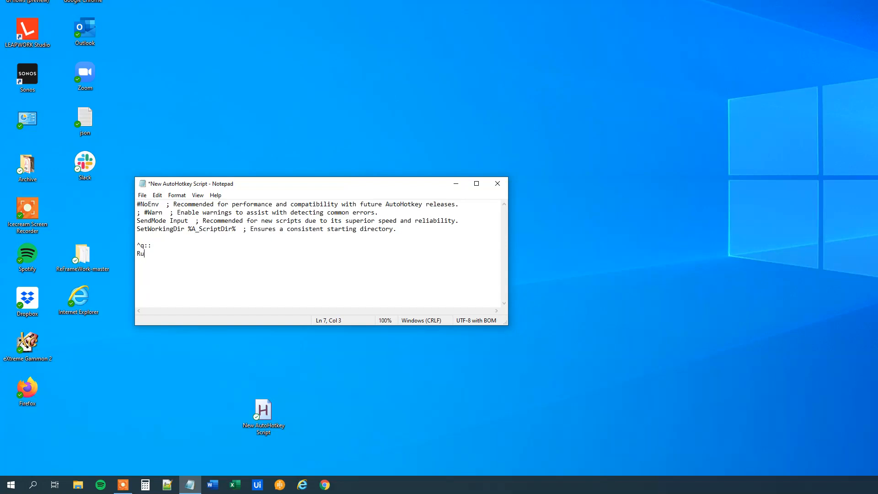
text(n,)
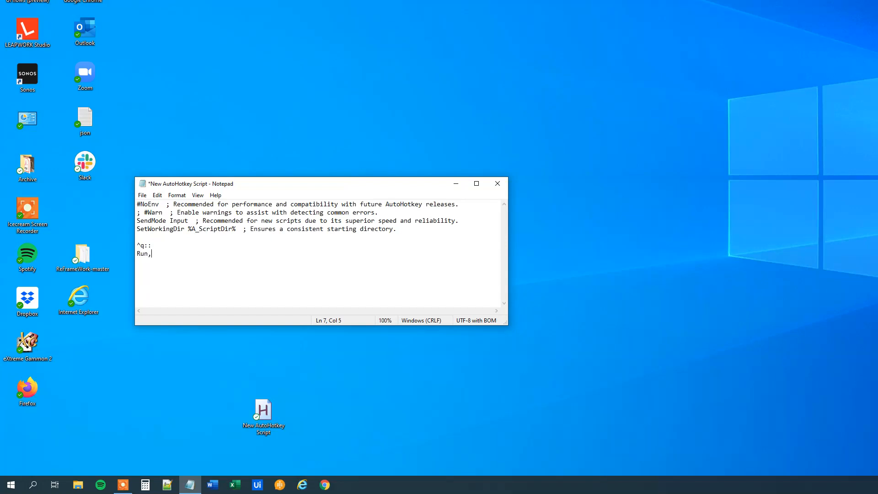
key(ctrl+v)
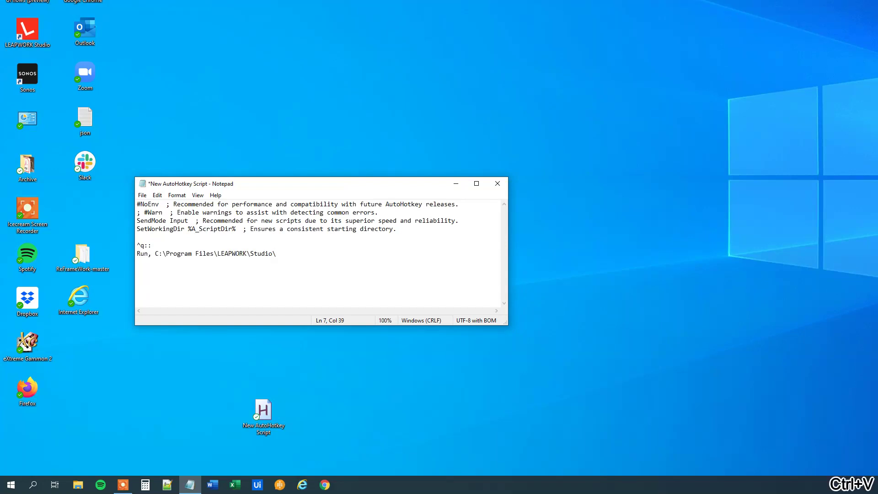
text(return)
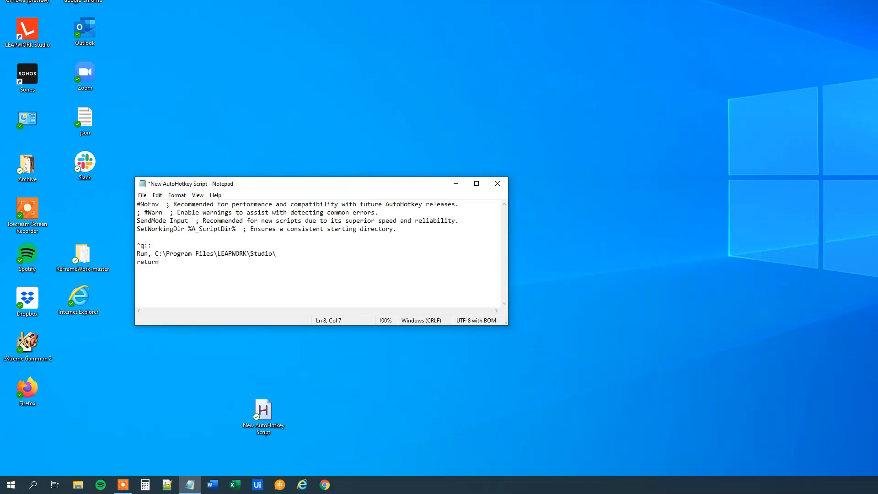
key(ctrl+s)
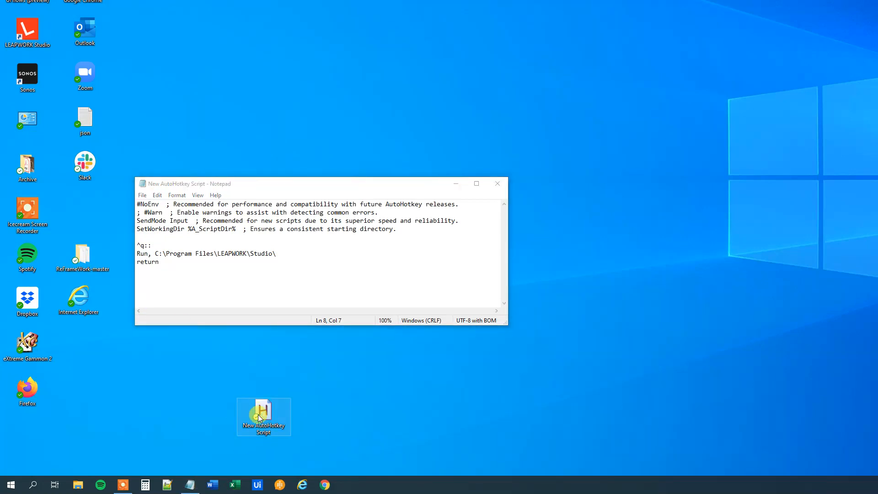
mouse_move(260, 417)
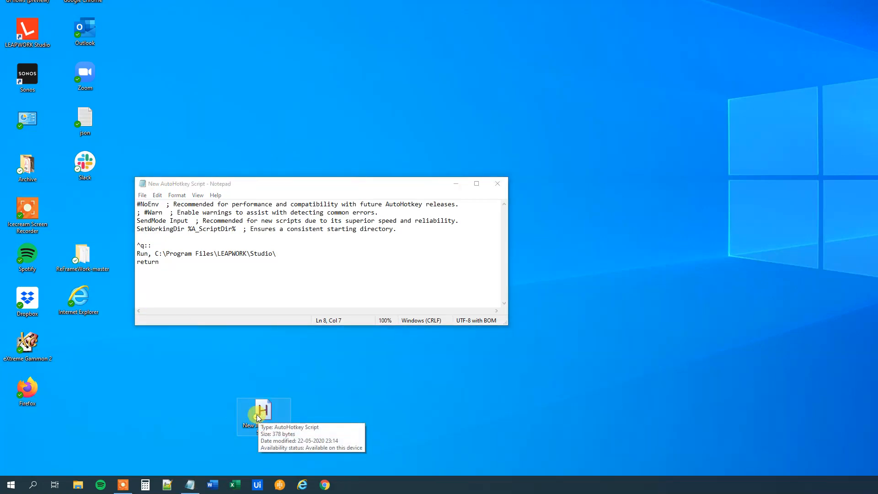
key(ctrl+q)
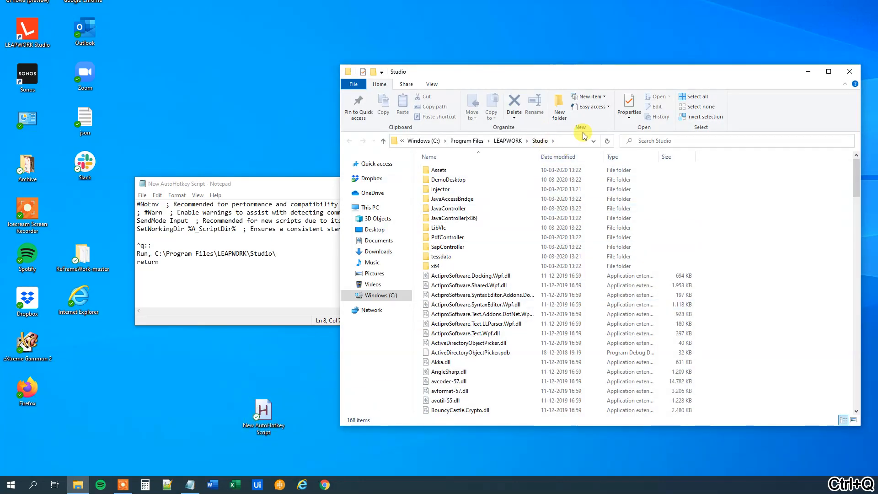
mouse_move(571, 124)
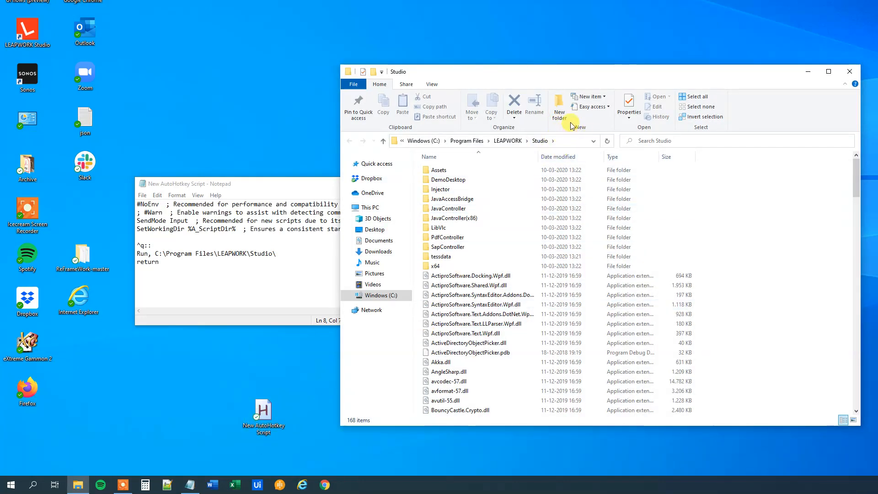
mouse_move(804, 83)
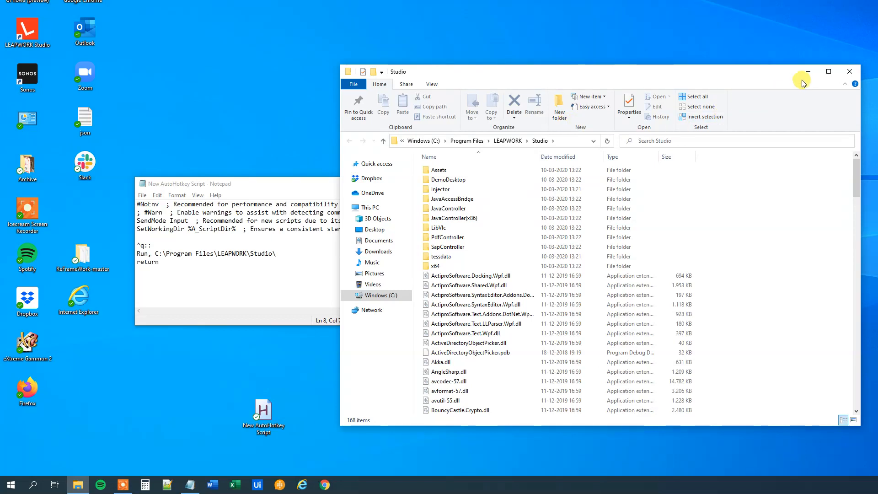
click(849, 71)
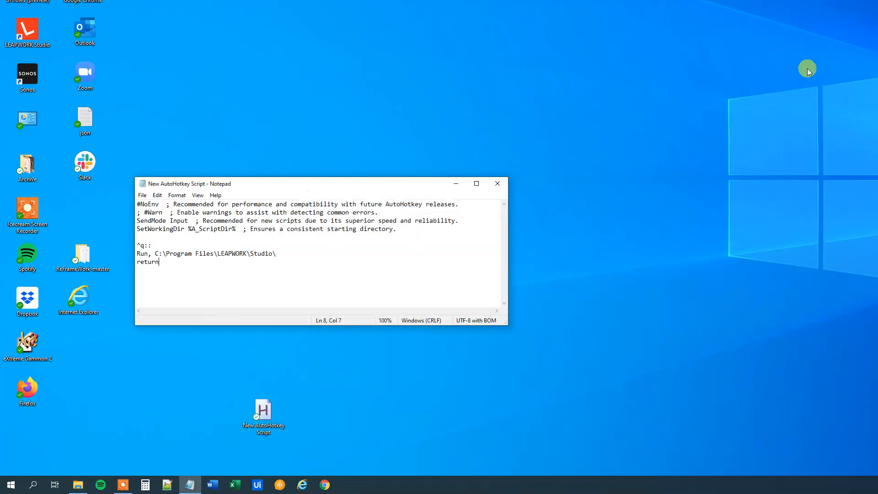
mouse_move(811, 85)
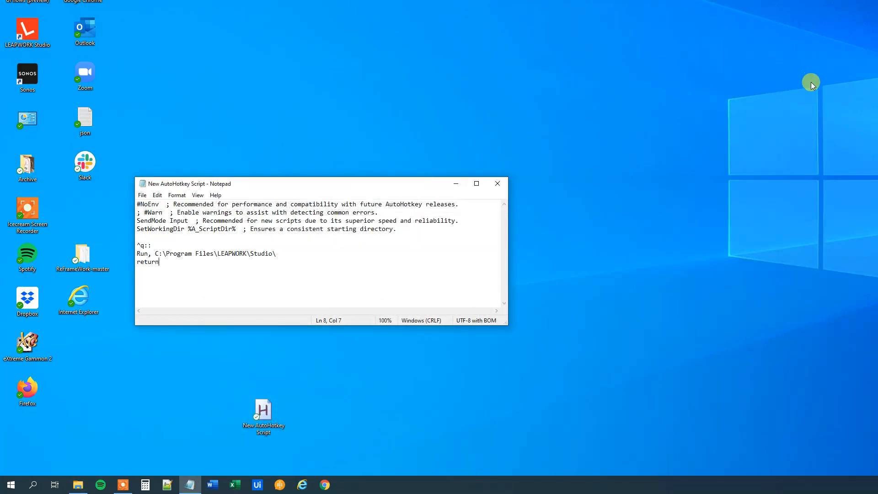
mouse_move(524, 192)
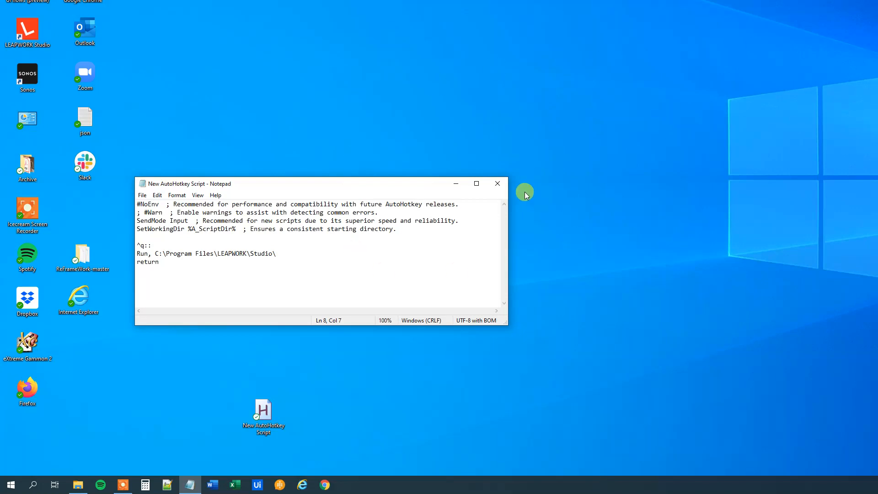
mouse_move(272, 253)
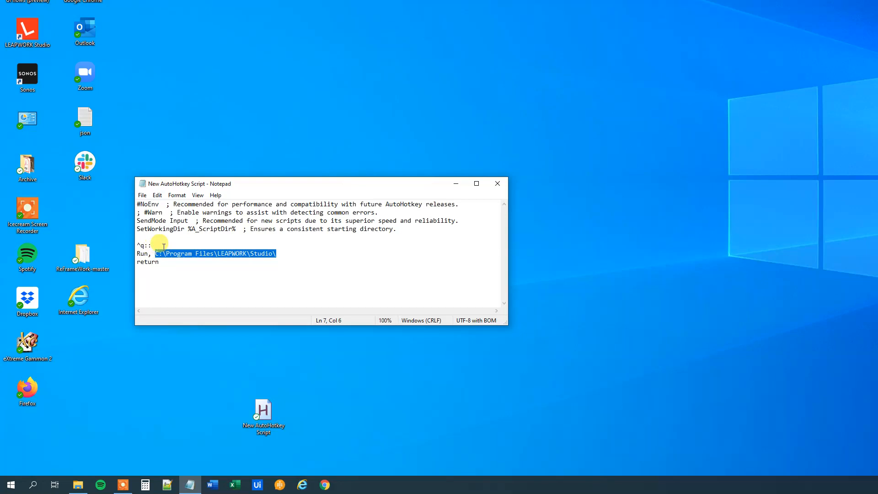
Step: Replace the Run line's path with %A_Desktop% and save the script
text(%)
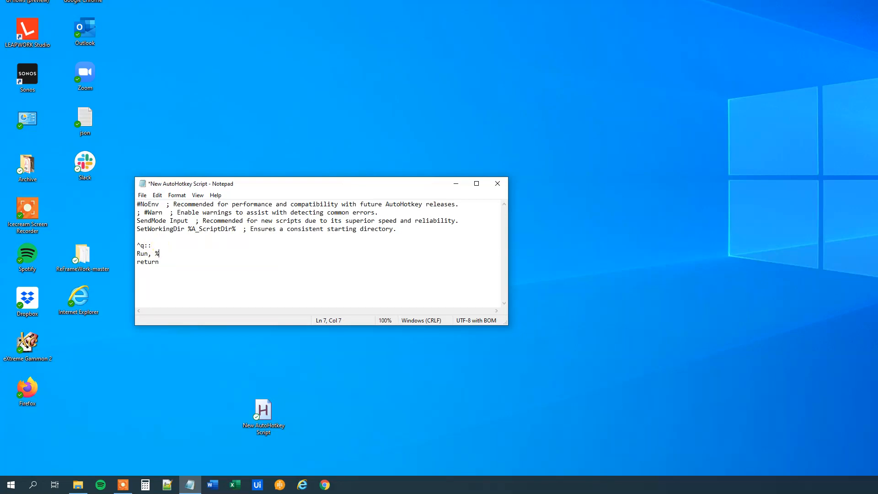
text(A_)
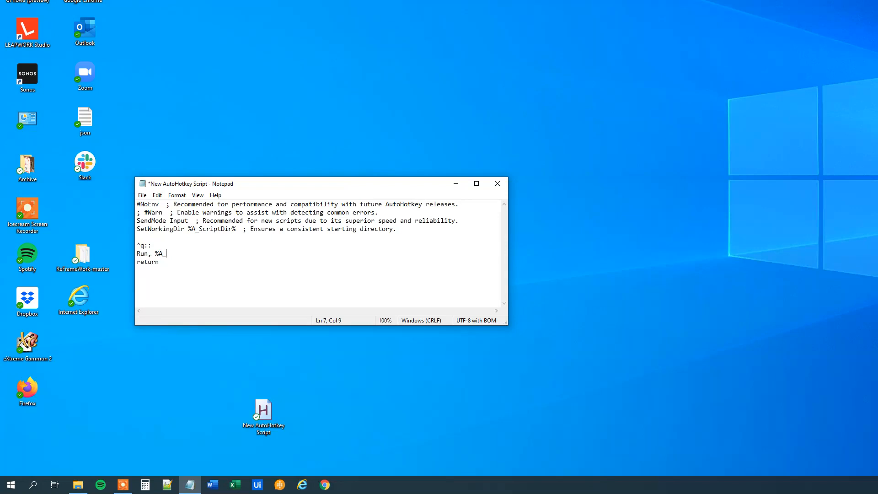
text(Desk)
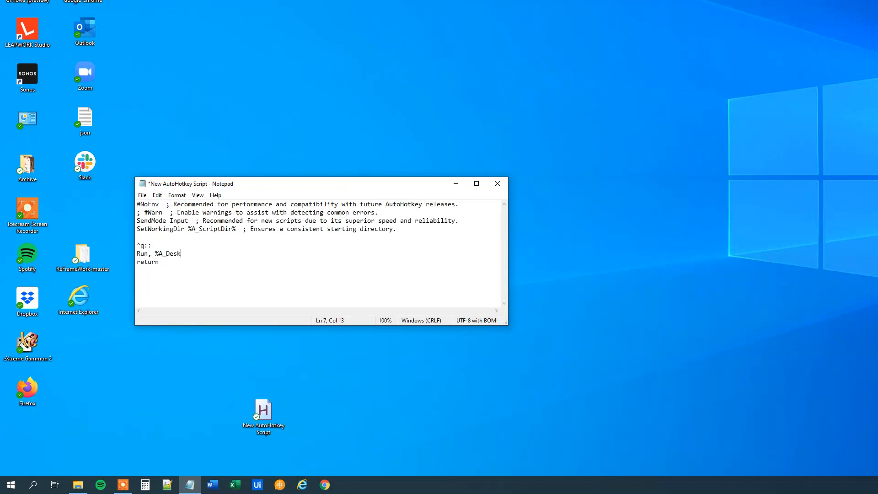
text(top%)
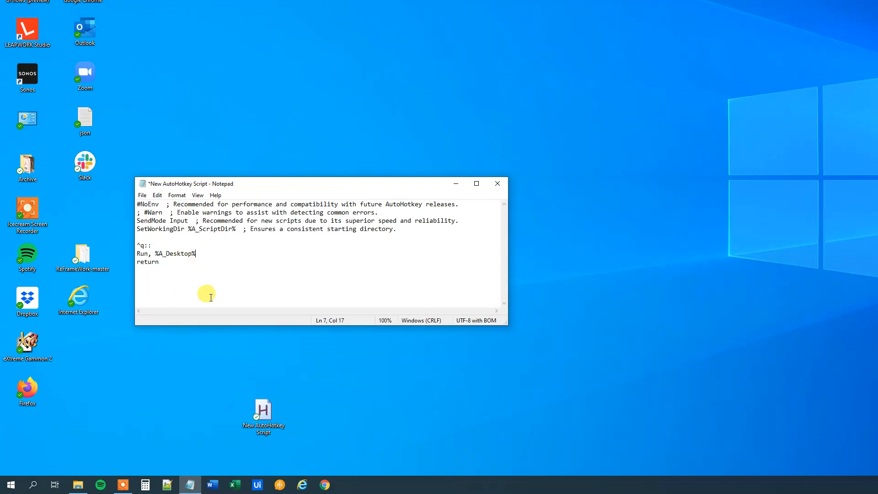
key(ctrl+s)
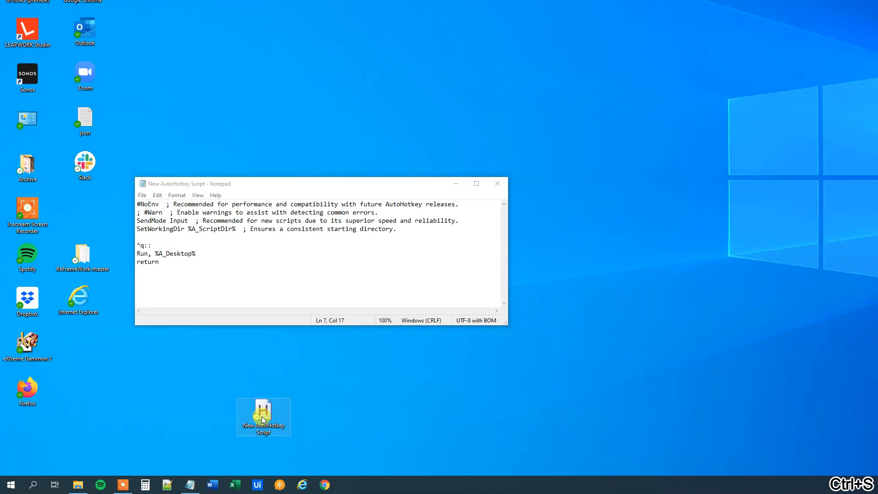
Step: Relaunch the updated script, replacing the running instance, so the hotkey opens Desktop
double_click(264, 414)
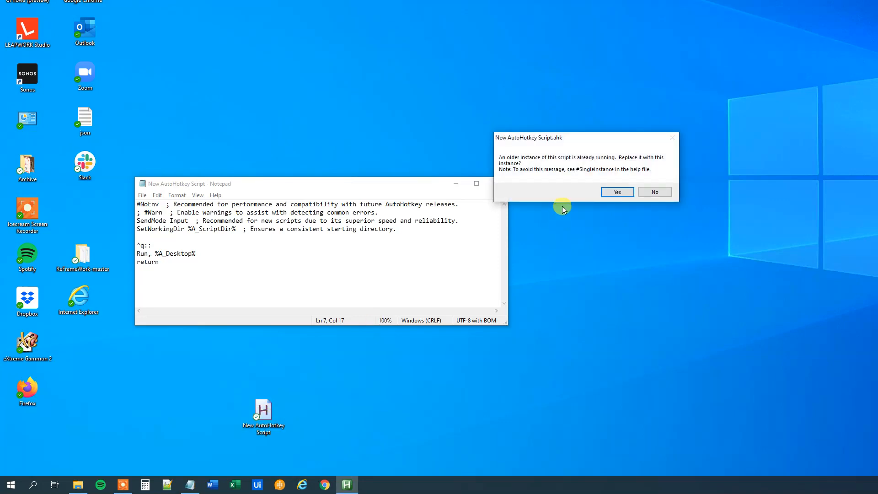
click(616, 192)
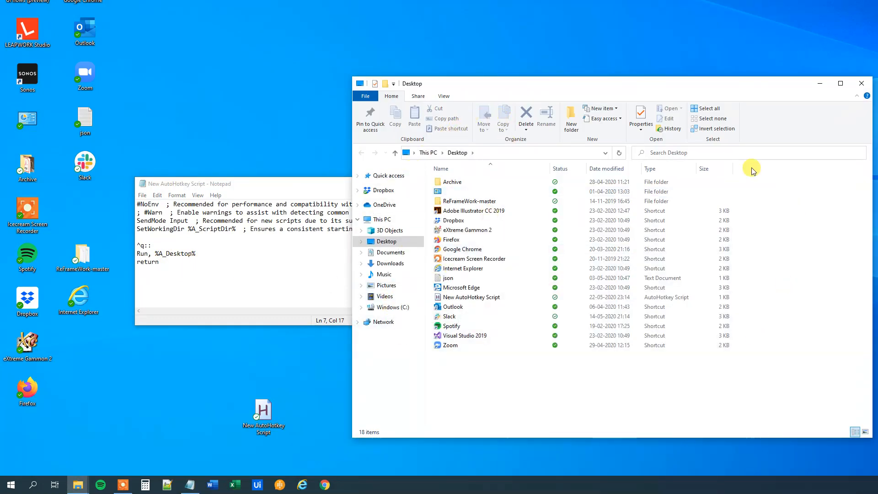
mouse_move(861, 83)
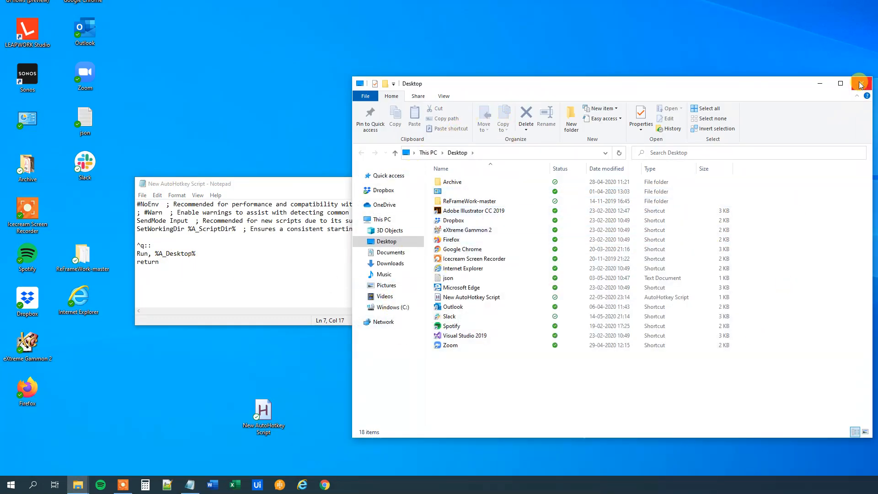
Step: Close the Desktop window, change the Run target to %A_ProgramFiles%, and save
click(864, 83)
text(Prog)
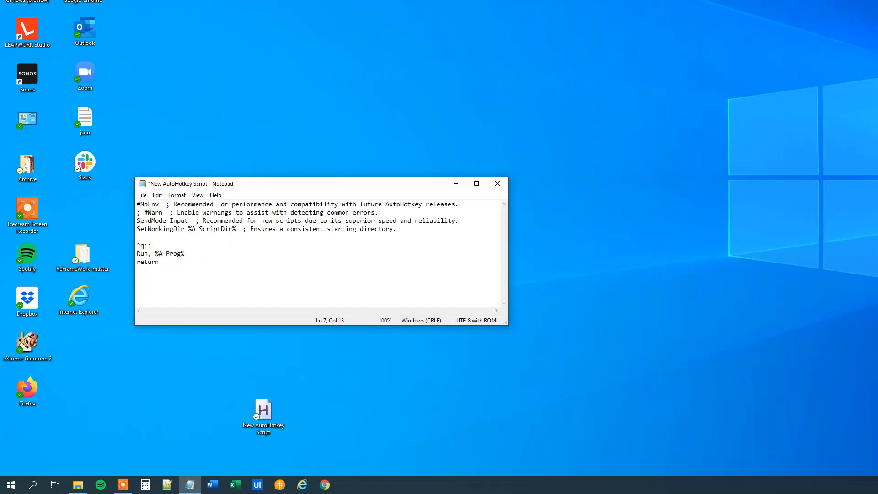
text(ramFiles%)
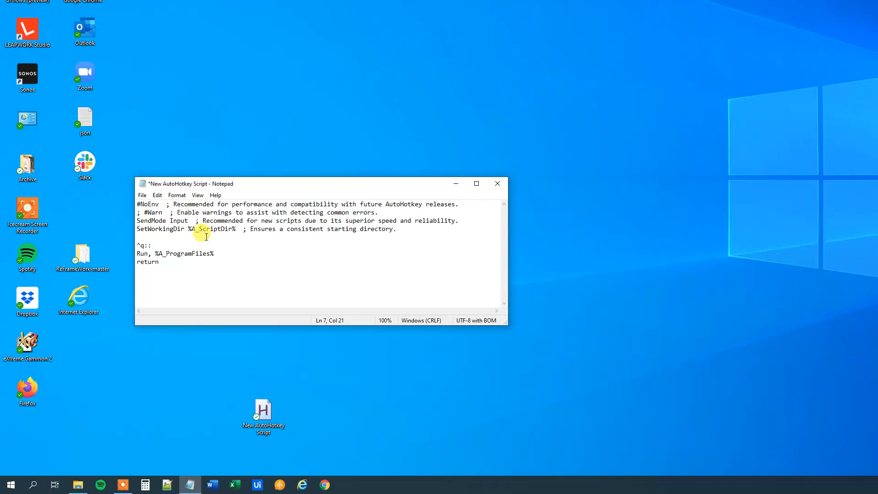
key(ctrl+s)
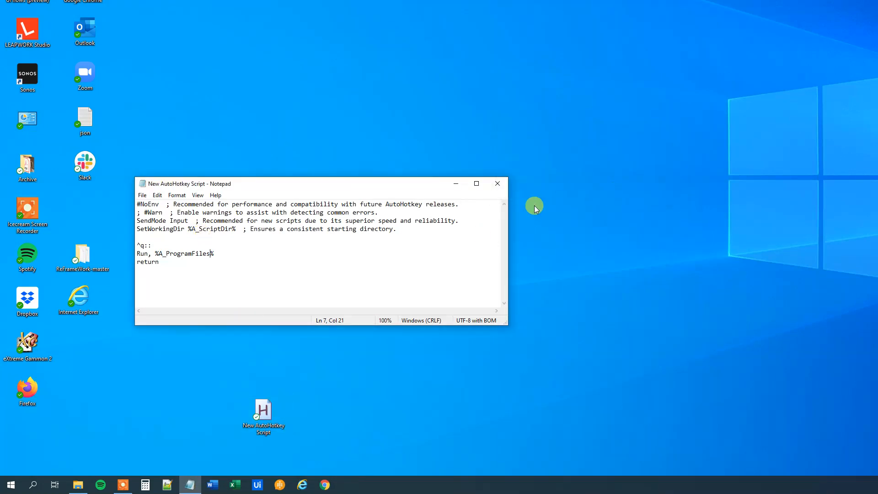
Step: Test Ctrl+Q, which now opens the Program Files folder with 56 items
key(ctrl+q)
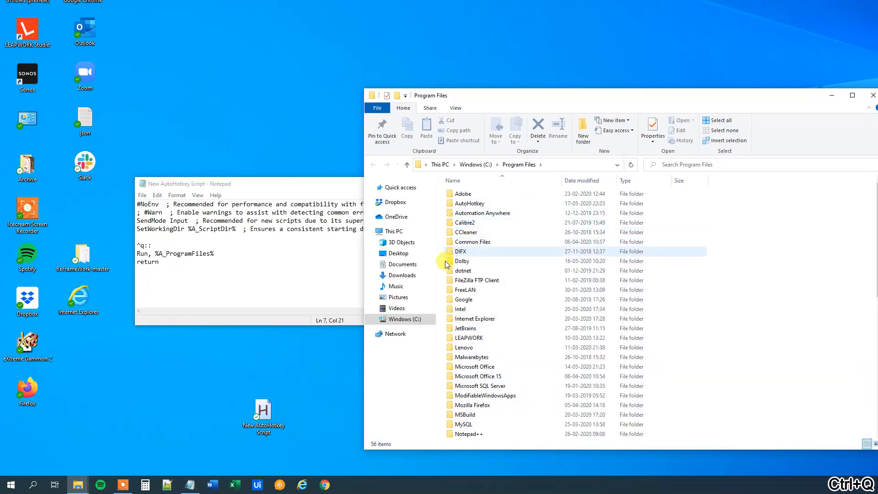
mouse_move(527, 160)
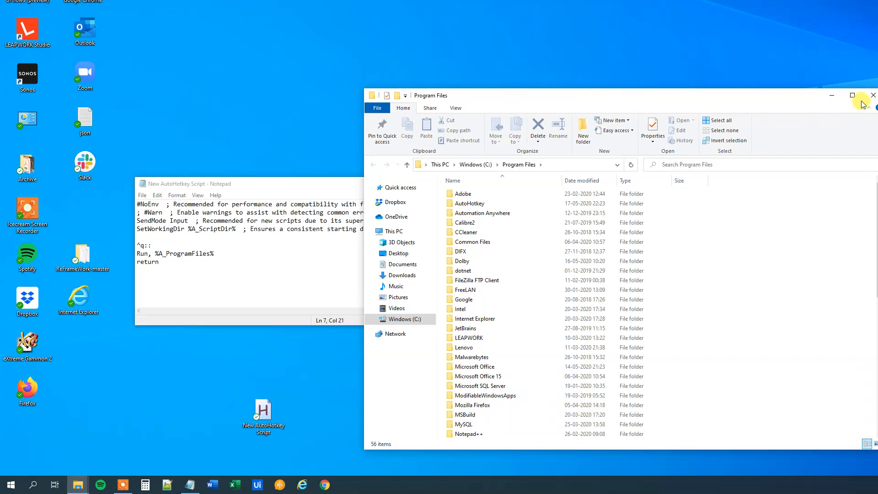
Step: Close Program Files and reopen the LEAPWORK Studio shortcut's Properties
click(871, 95)
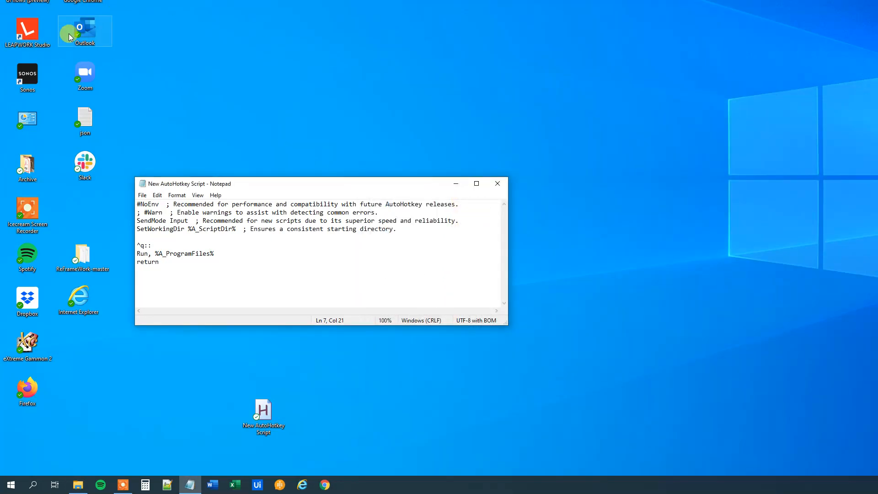
right_click(27, 27)
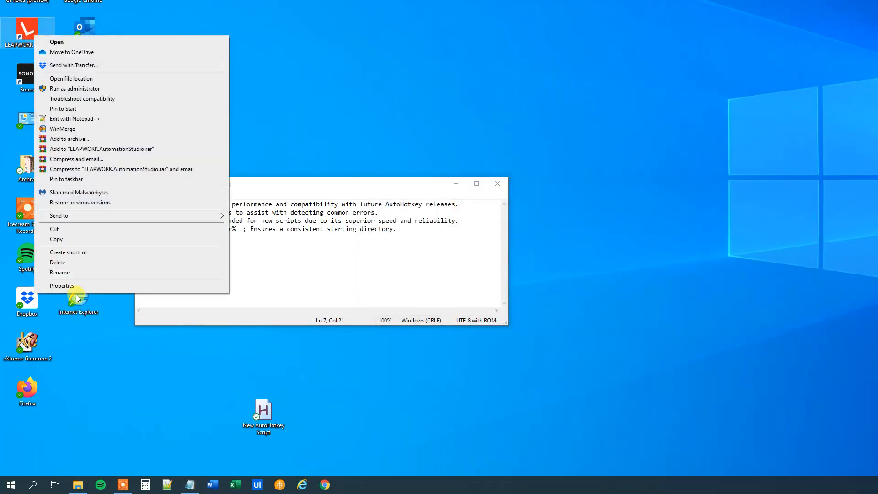
click(62, 285)
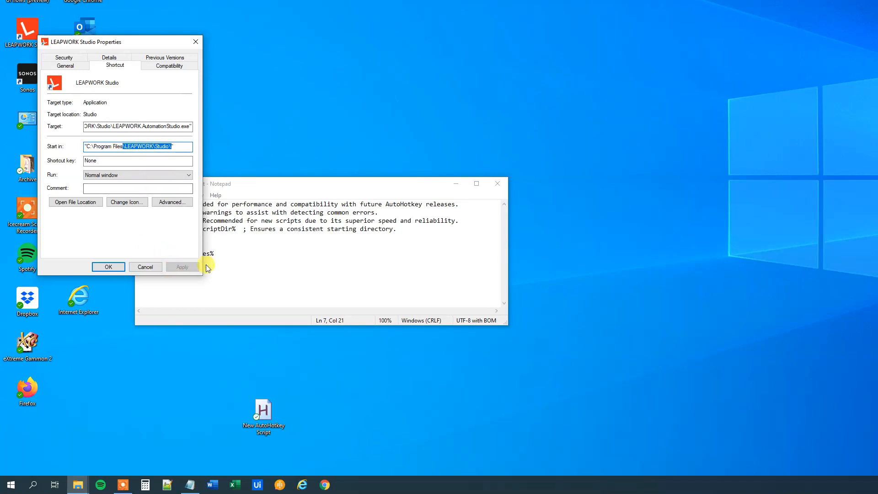
mouse_move(150, 144)
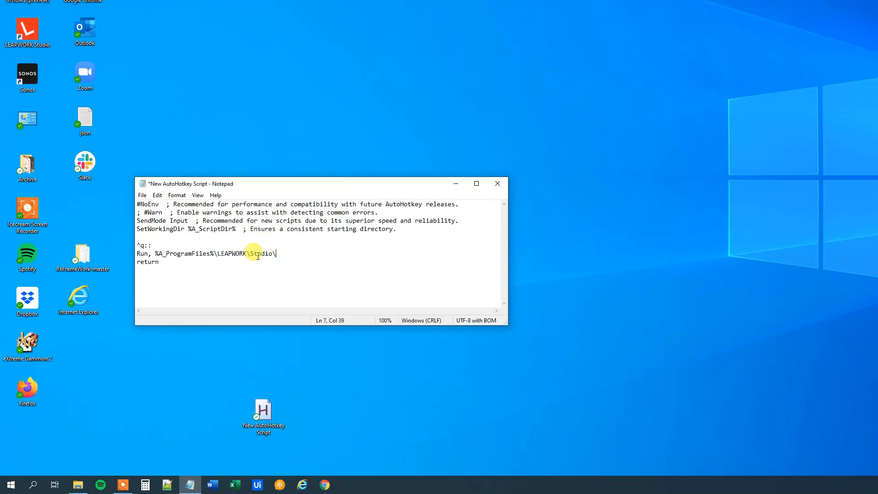
Step: Save the %A_ProgramFiles%\LEAPWORK\Studio\ Run line and relaunch the script, replacing the old instance
key(ctrl+s)
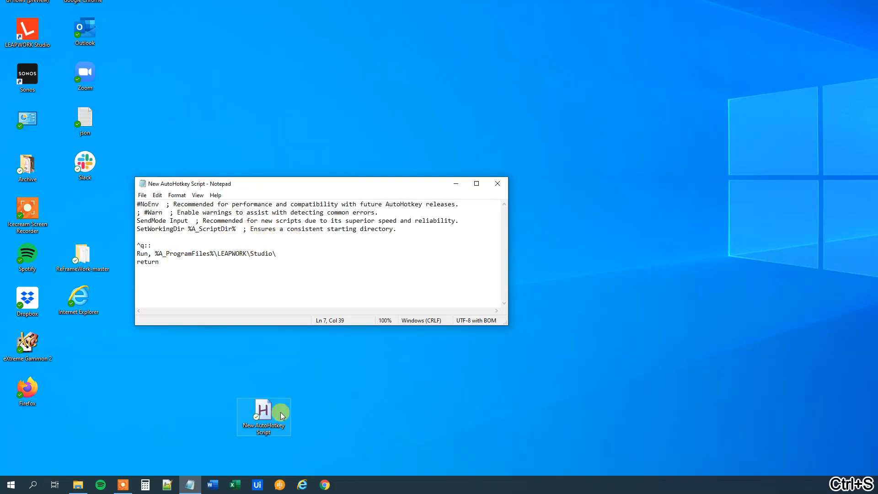
double_click(264, 414)
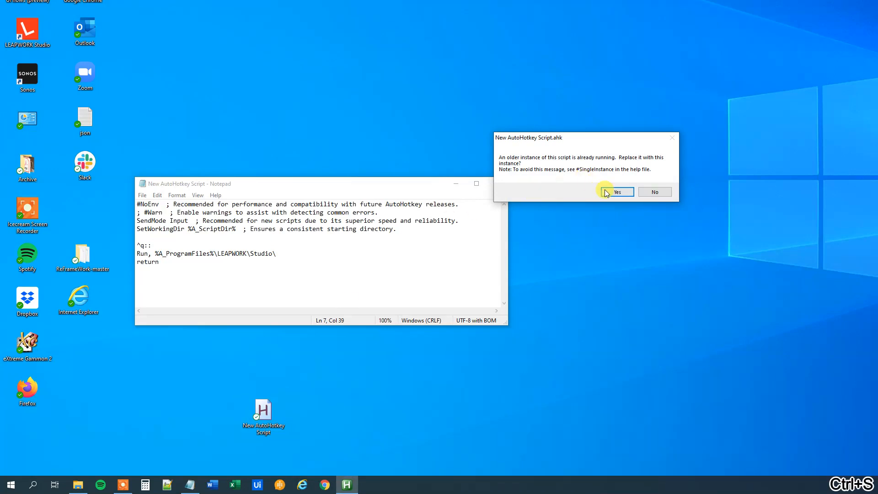
click(617, 192)
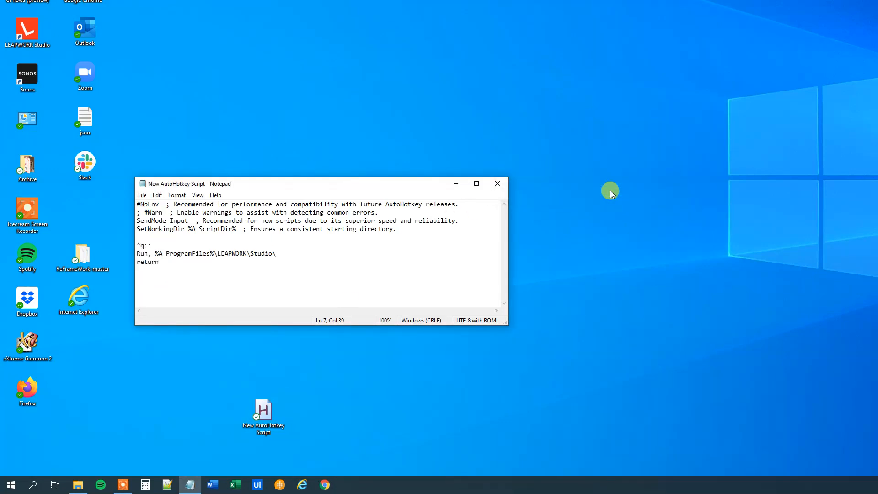
Step: Open the Studio folder with Ctrl+Q, reopen it, and scroll to LEAPWORK.AutomationStudio
key(ctrl+q)
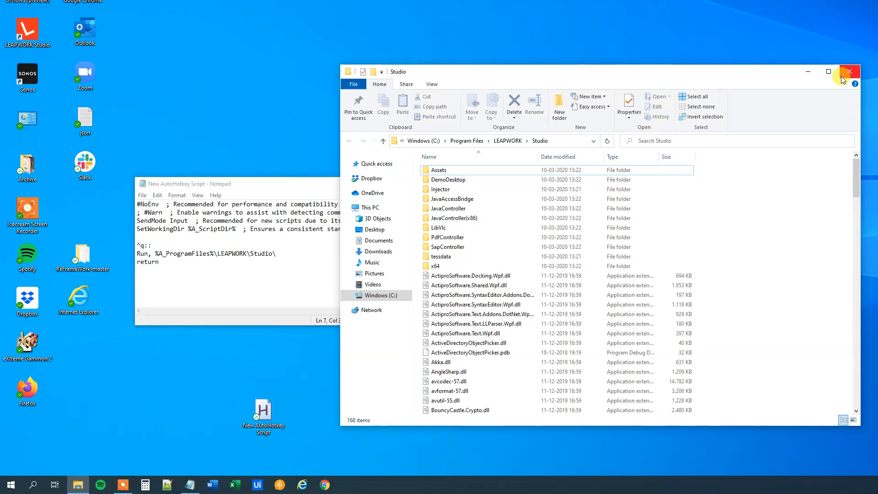
click(848, 71)
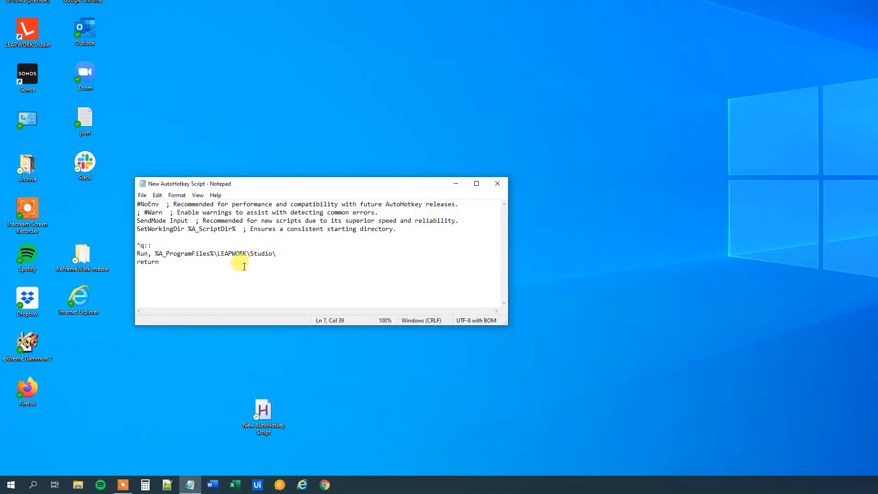
key(ctrl+q)
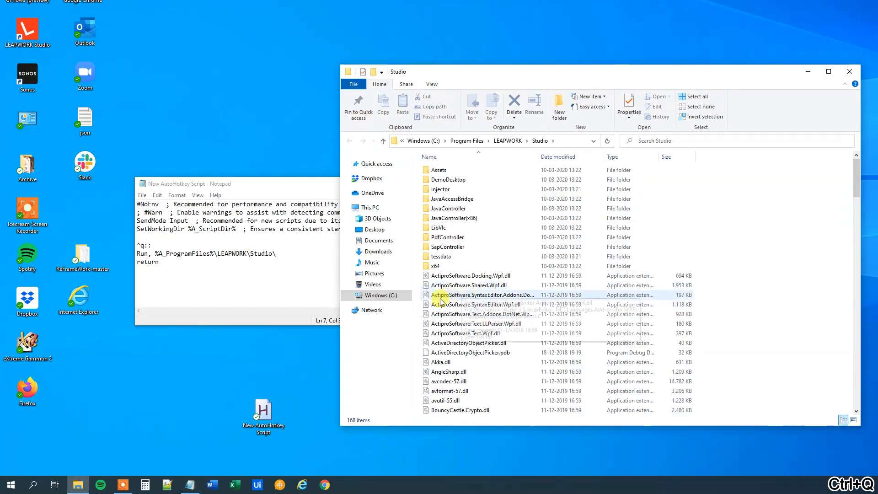
scroll(down, 3)
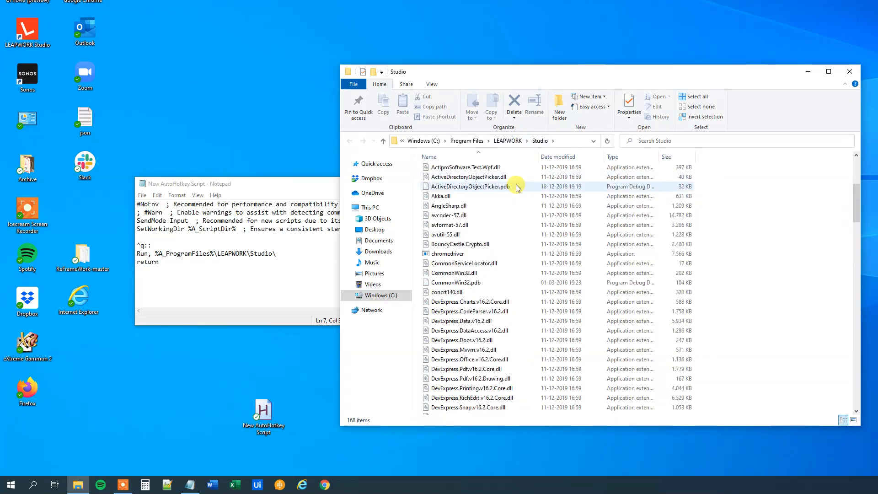
scroll(down, 3)
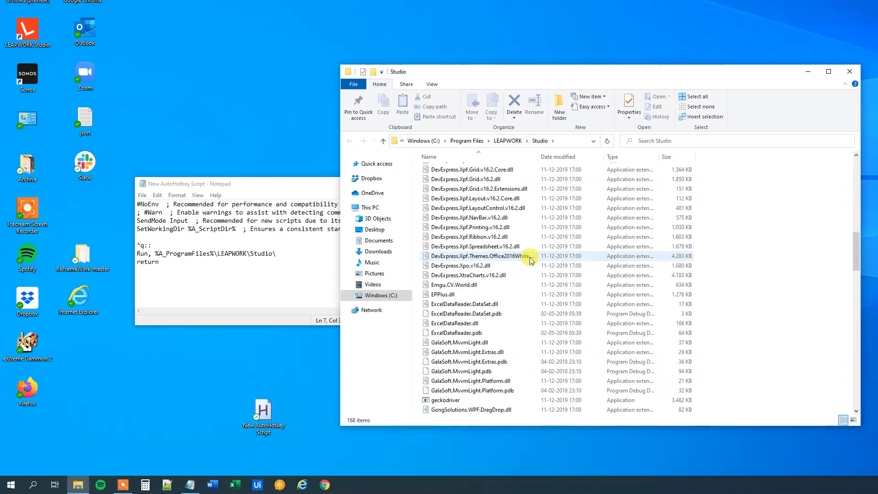
scroll(down, 3)
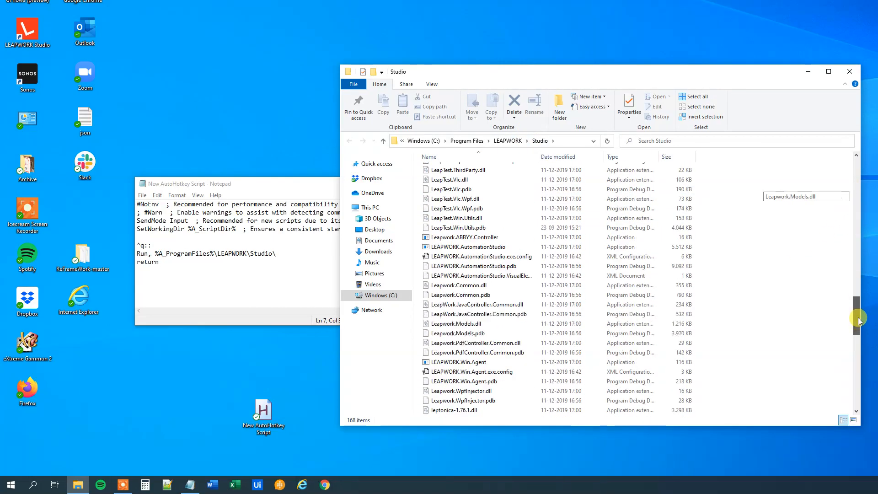
scroll(down, 3)
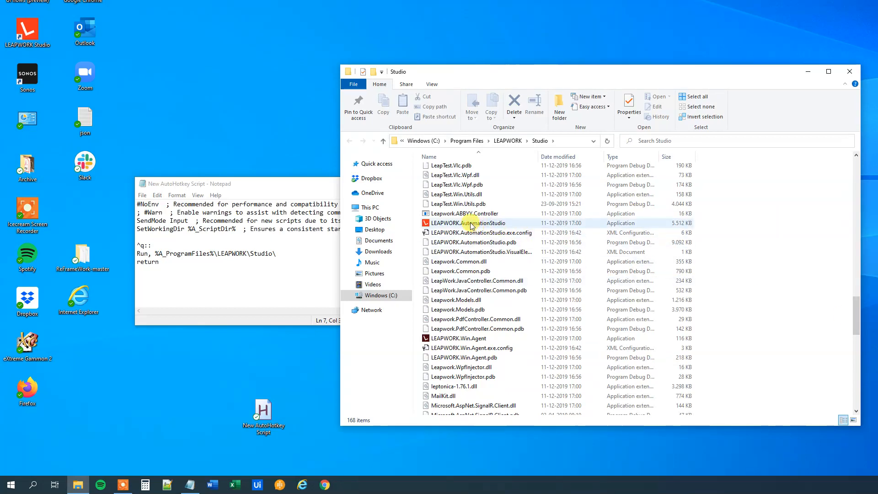
mouse_move(471, 222)
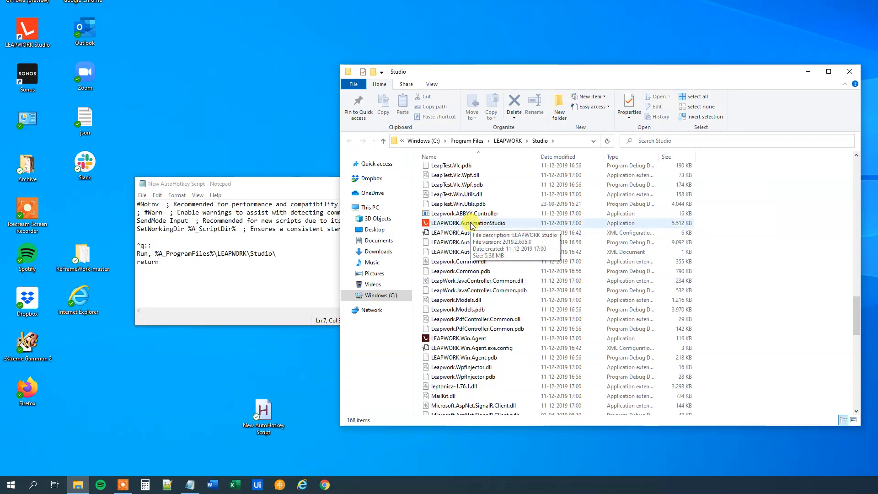
Step: Copy LEAPWORK.AutomationStudio.exe's full path, paste it over the Run target, and save
right_click(464, 223)
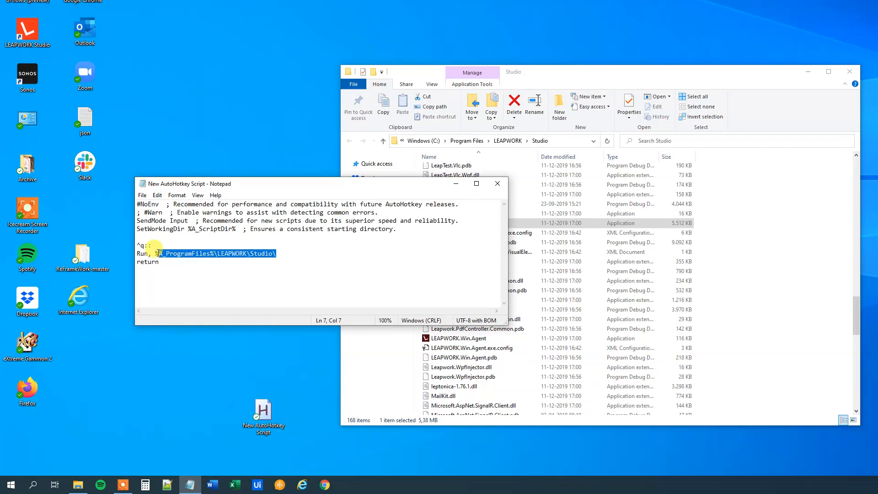
key(ctrl+v)
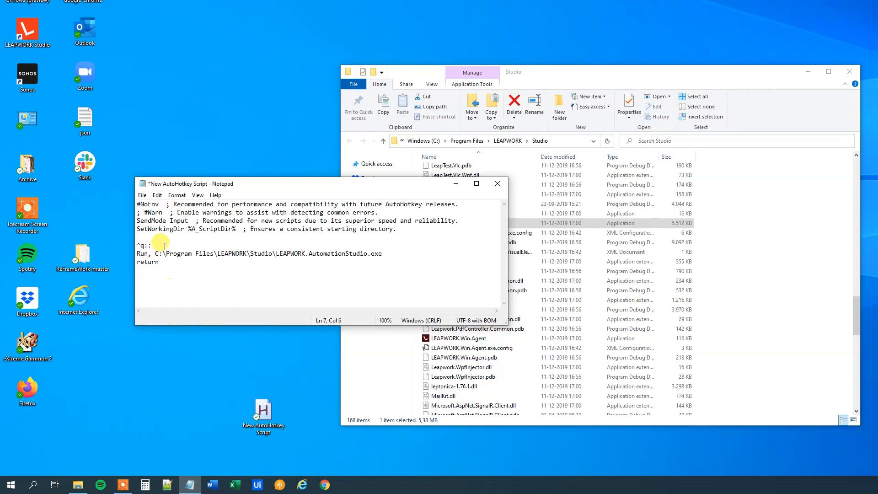
key(ctrl+s)
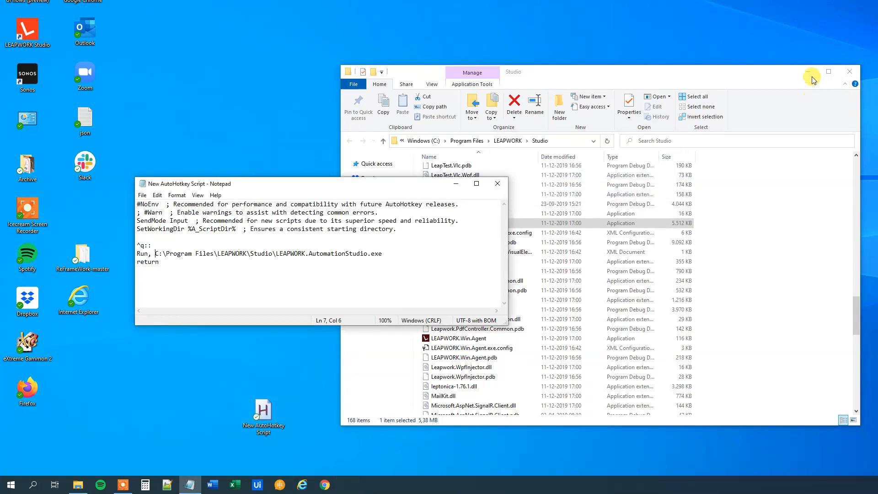
Step: Close the Studio folder, launch LEAPWORK Studio via Ctrl+Q, and quit at the expired-licence notice
click(849, 72)
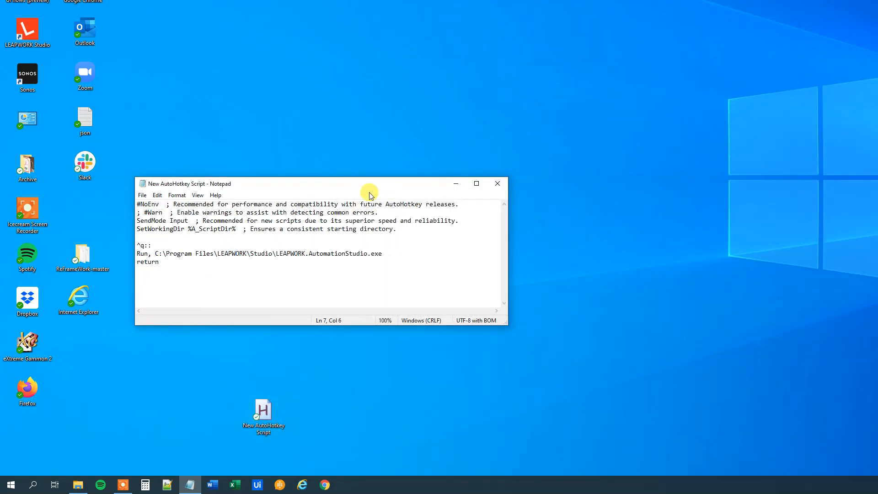
key(ctrl+q)
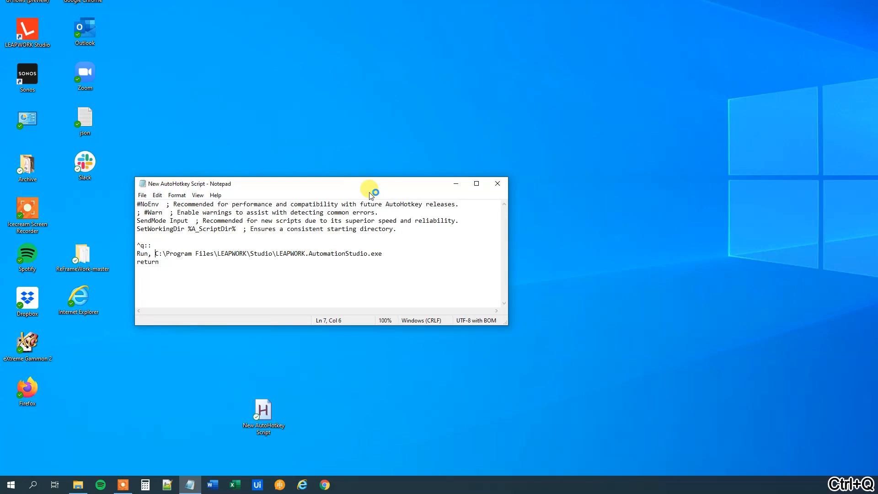
key(ctrl+q)
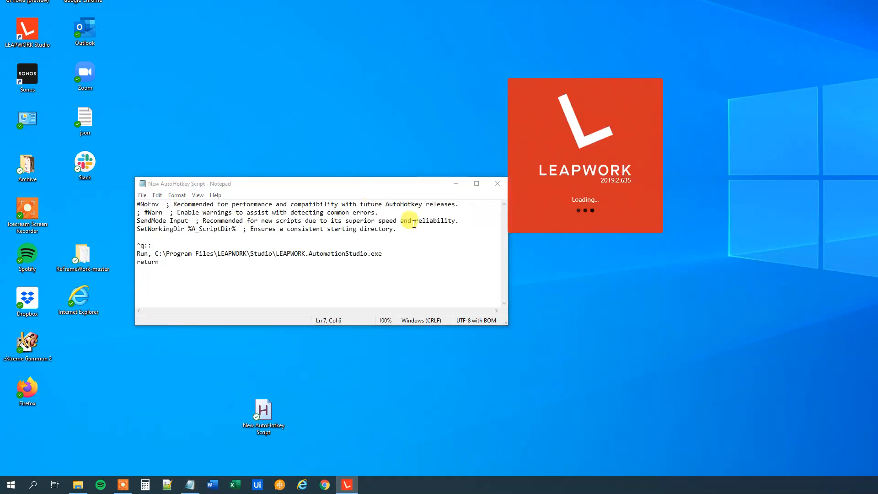
mouse_move(646, 126)
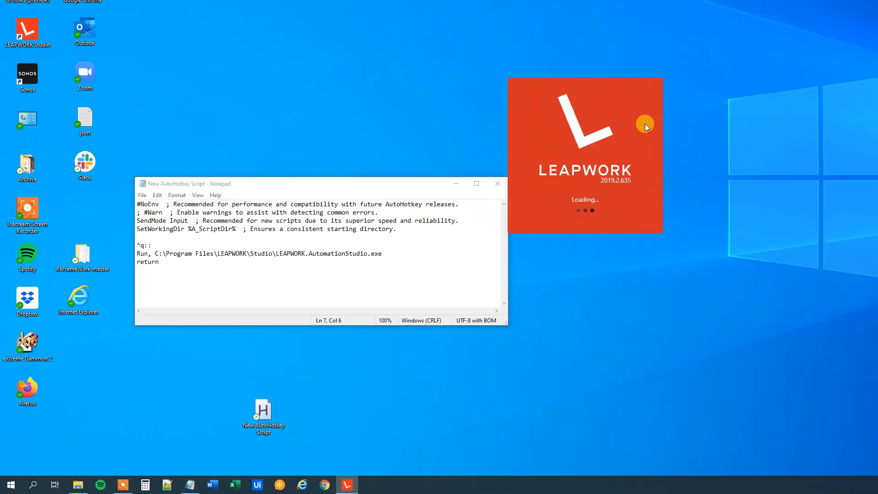
mouse_move(655, 77)
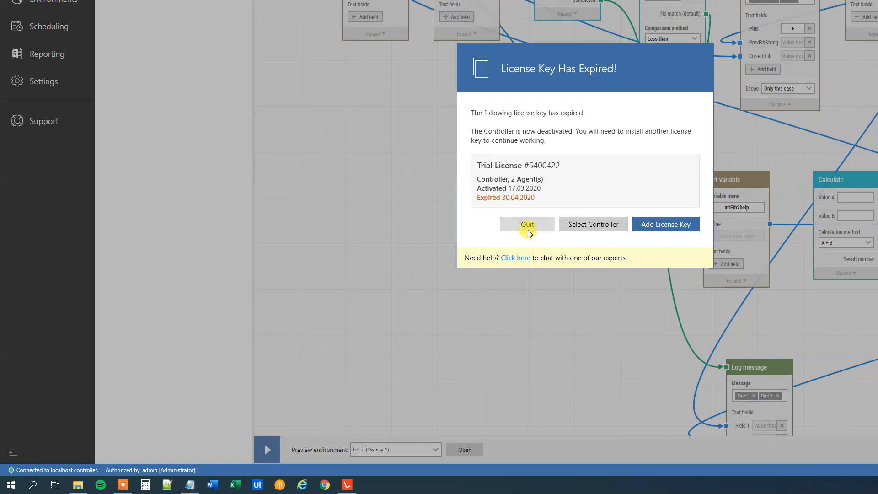
click(526, 224)
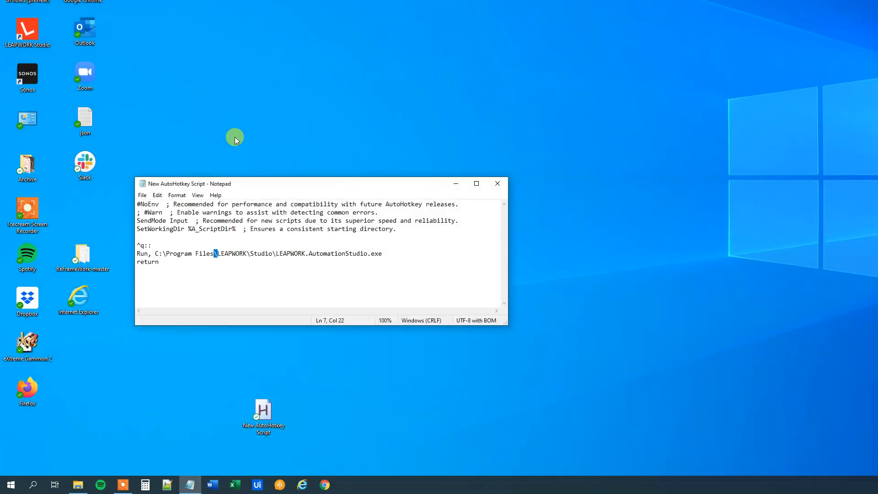
Step: Replace 'C:\Program Files' in the Run path with %A_ProgramFiles% and save the script
click(151, 247)
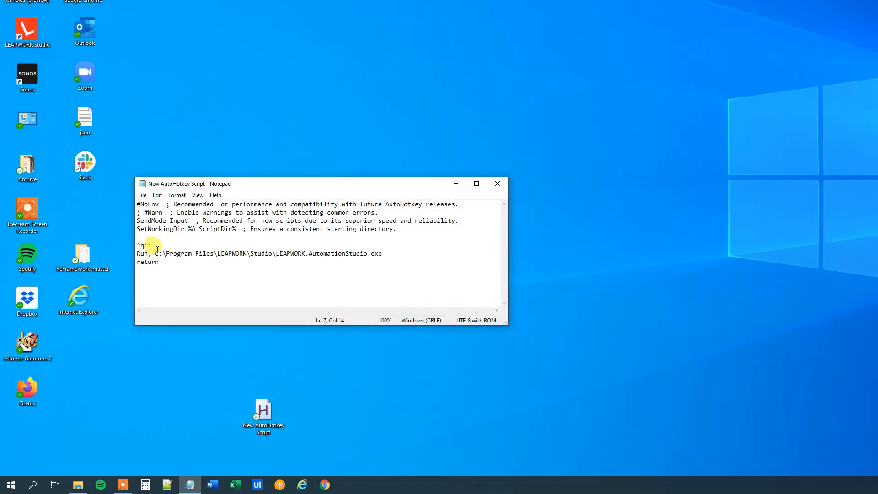
mouse_move(421, 293)
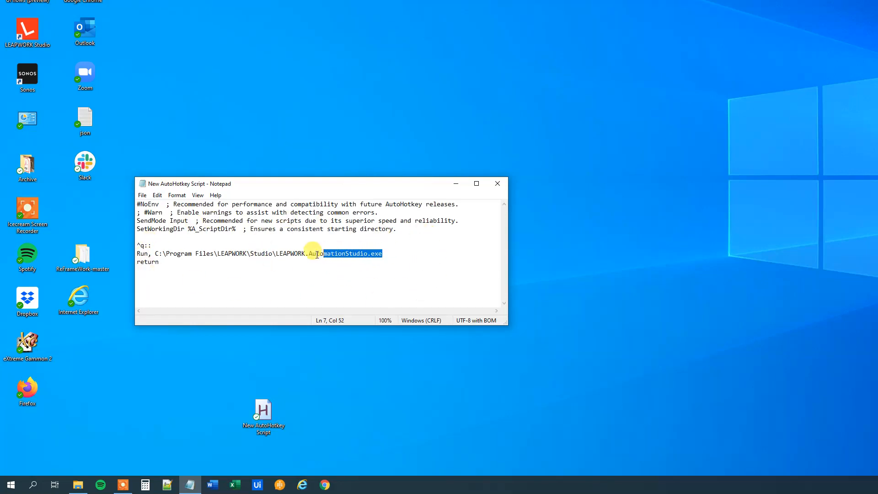
click(165, 232)
text(%A)
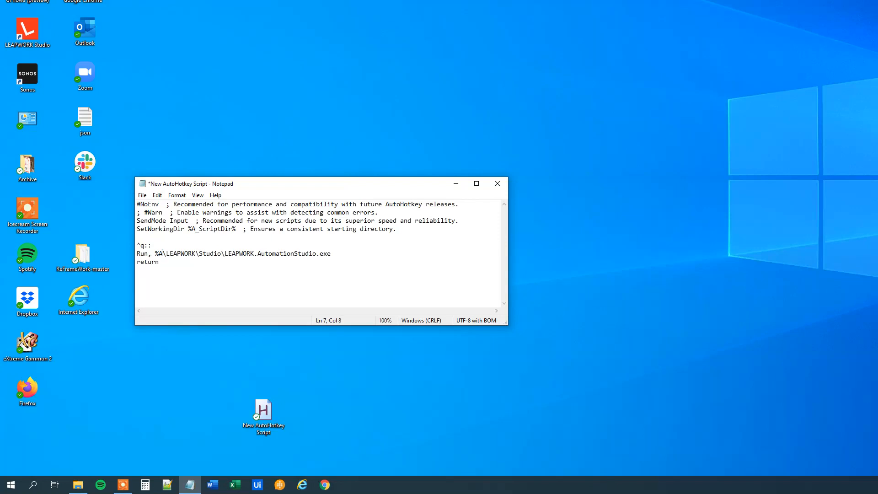
text(_Program)
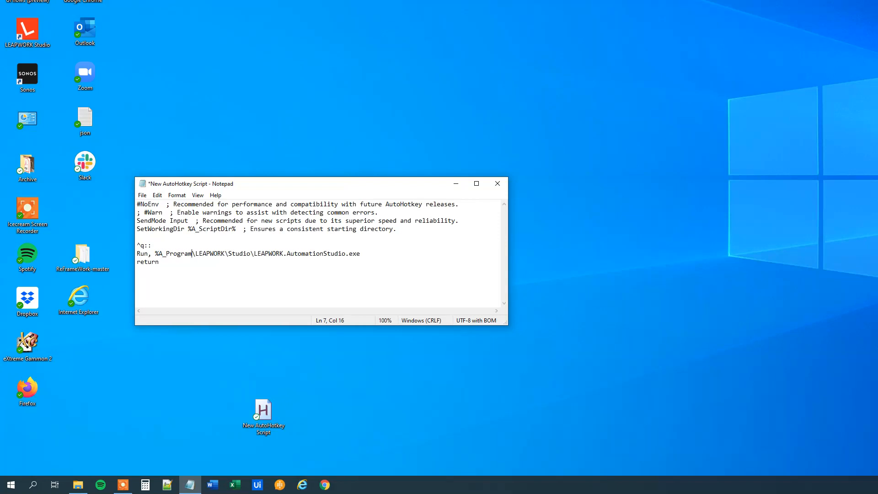
text(Files)
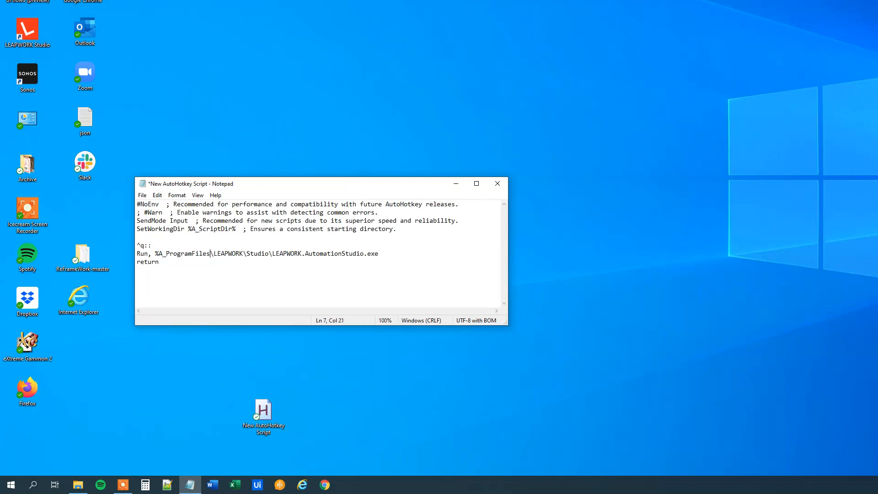
text(%)
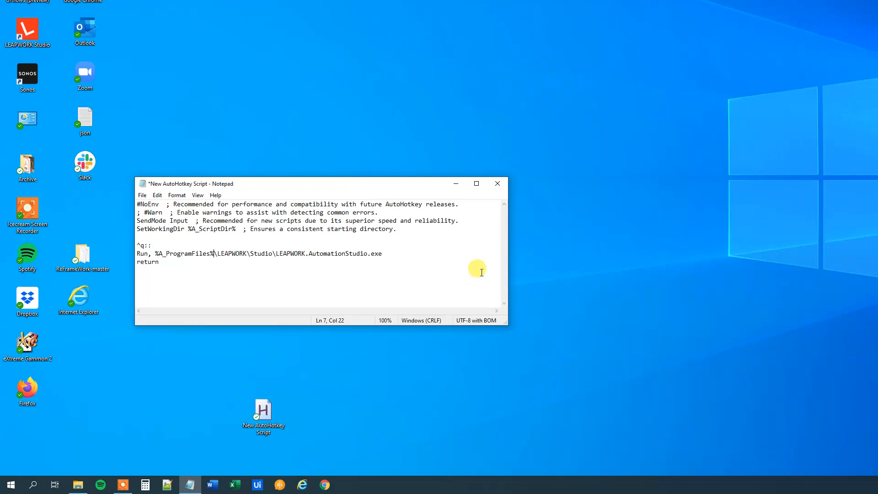
key(ctrl+s)
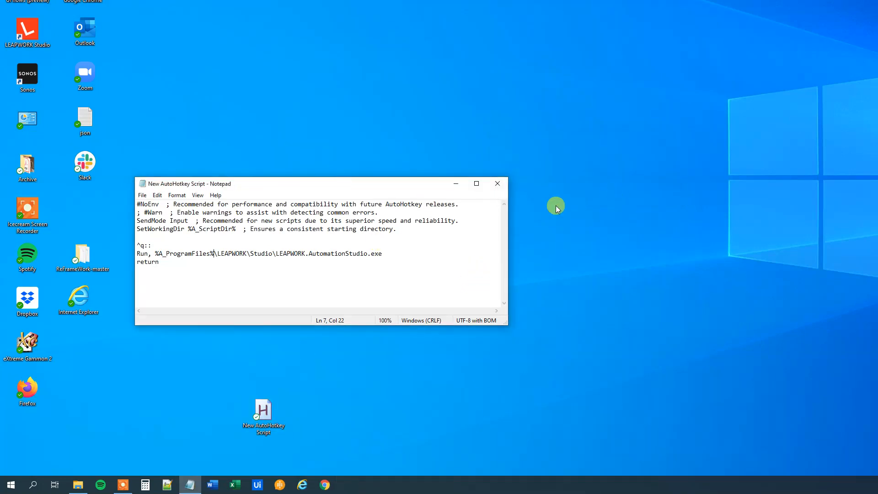
key(ctrl+q)
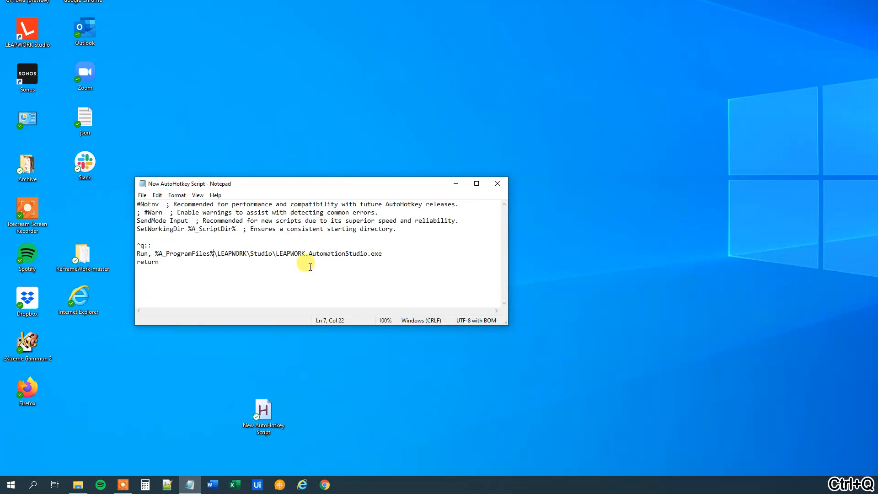
mouse_move(472, 116)
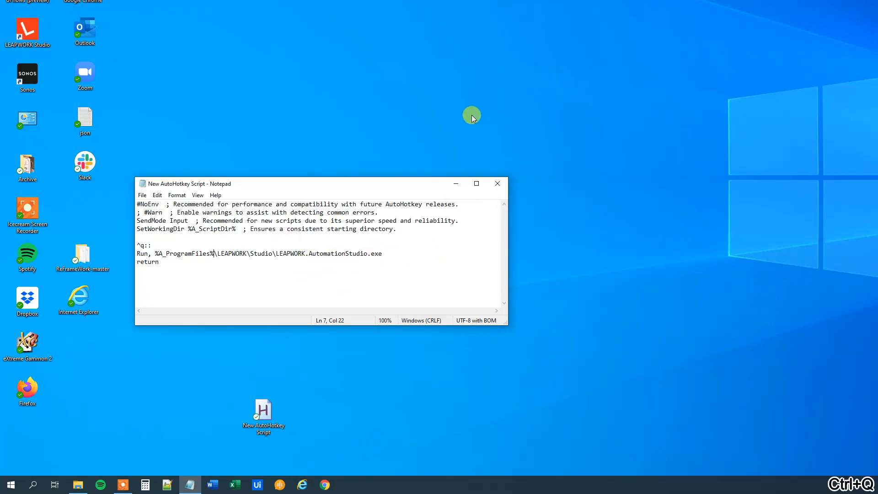
key(ctrl+q)
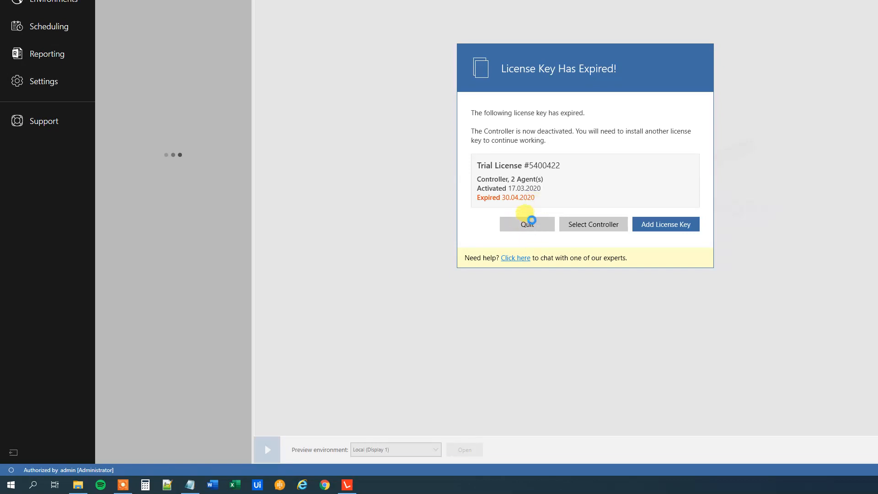
click(526, 224)
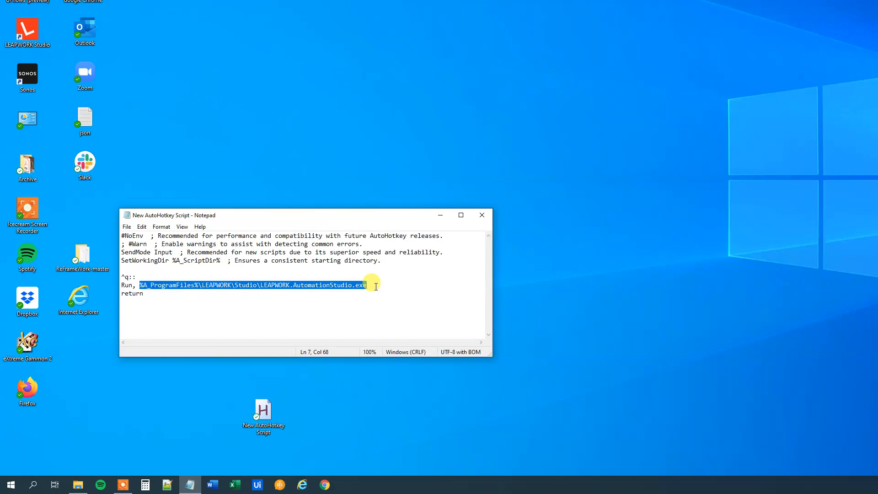
text(https://andersje)
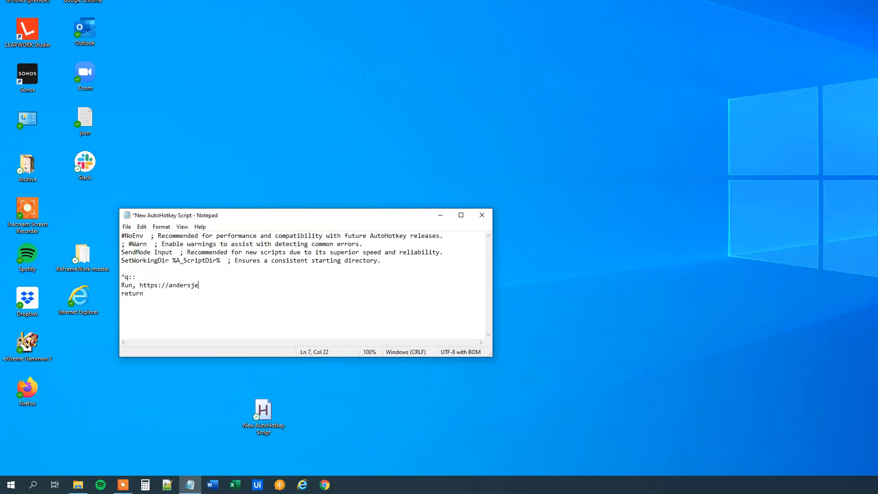
text(nsen.org)
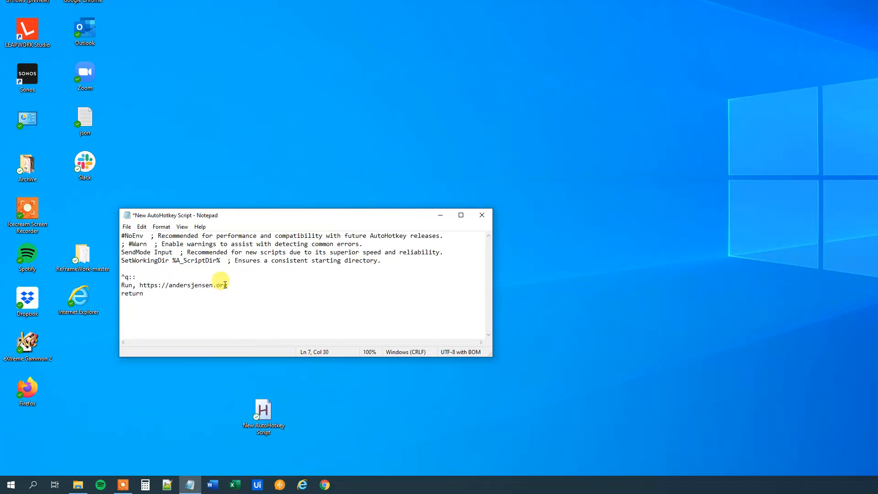
key(ctrl+s)
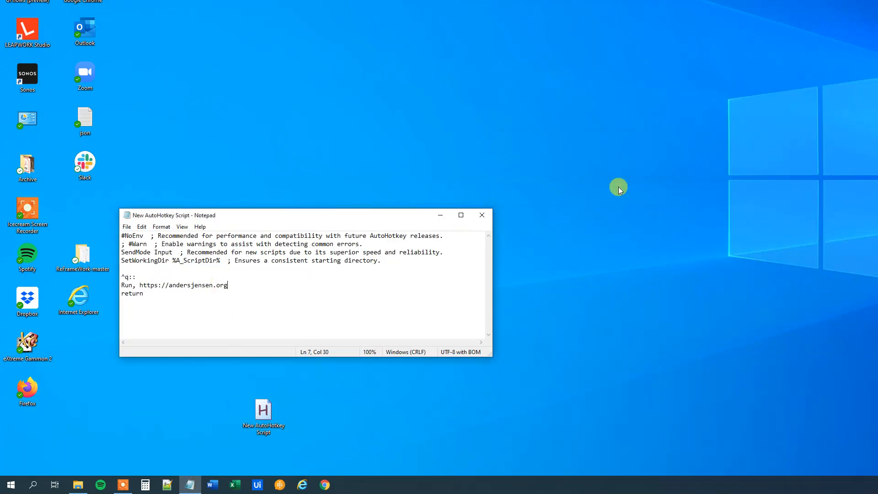
mouse_move(162, 274)
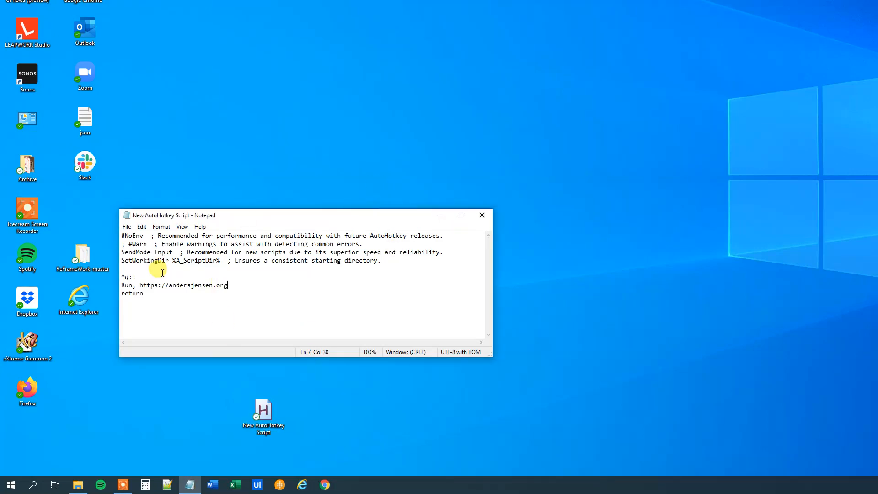
key(ctrl+q)
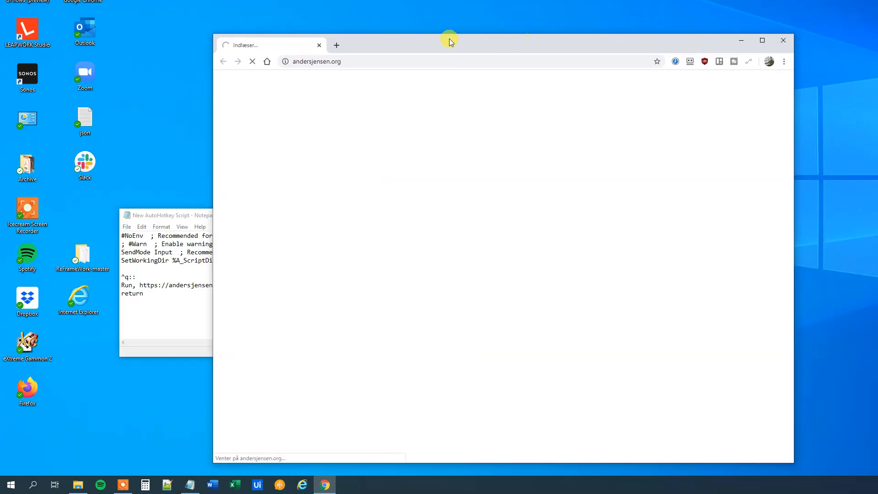
mouse_move(347, 85)
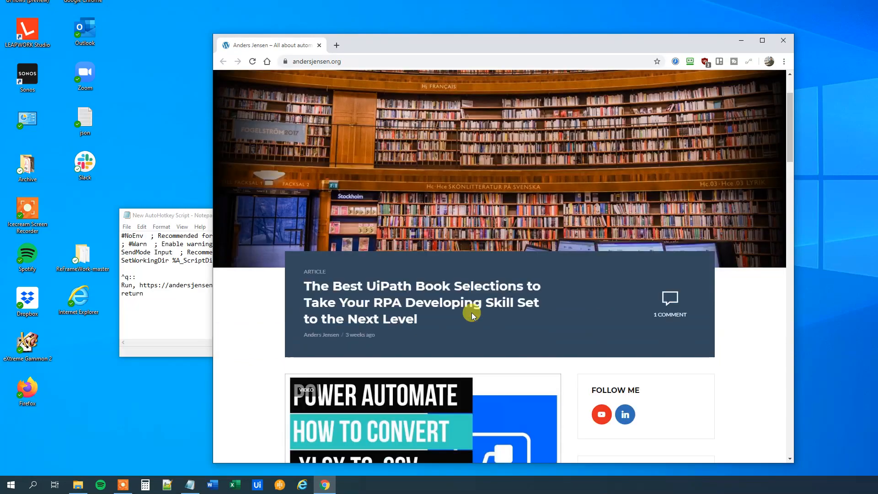
scroll(down, 3)
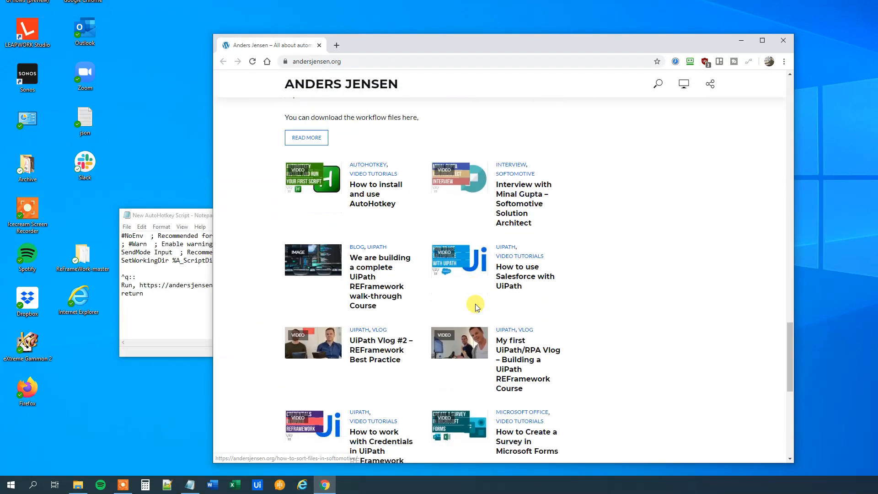
click(783, 40)
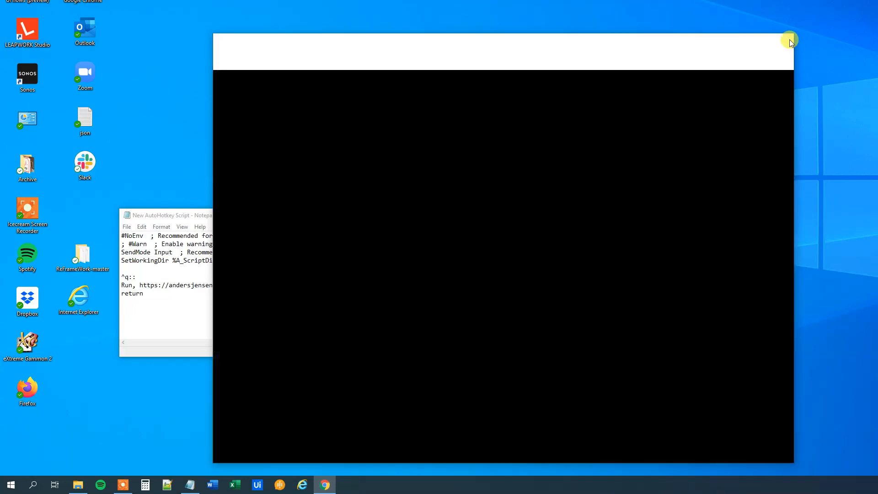
click(790, 42)
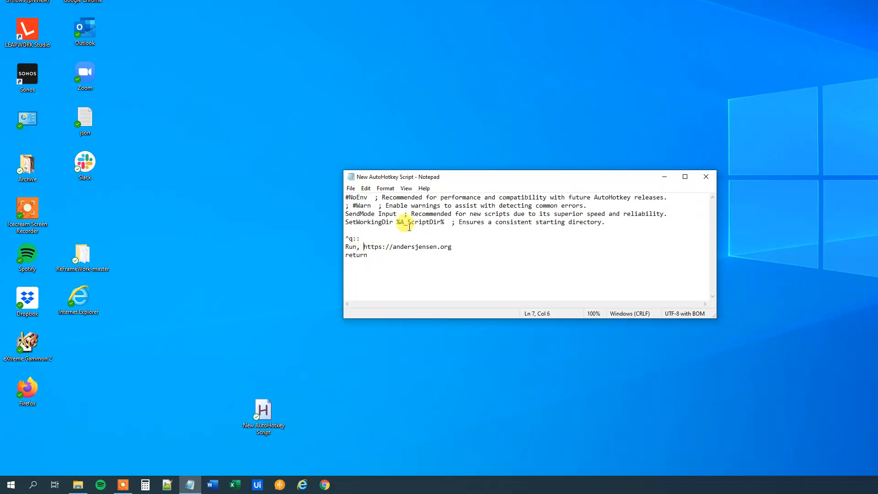
mouse_move(470, 260)
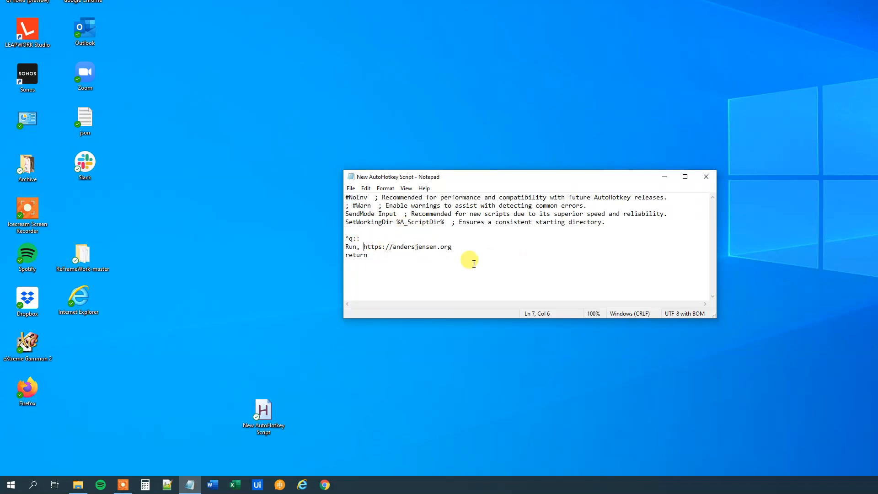
mouse_move(606, 256)
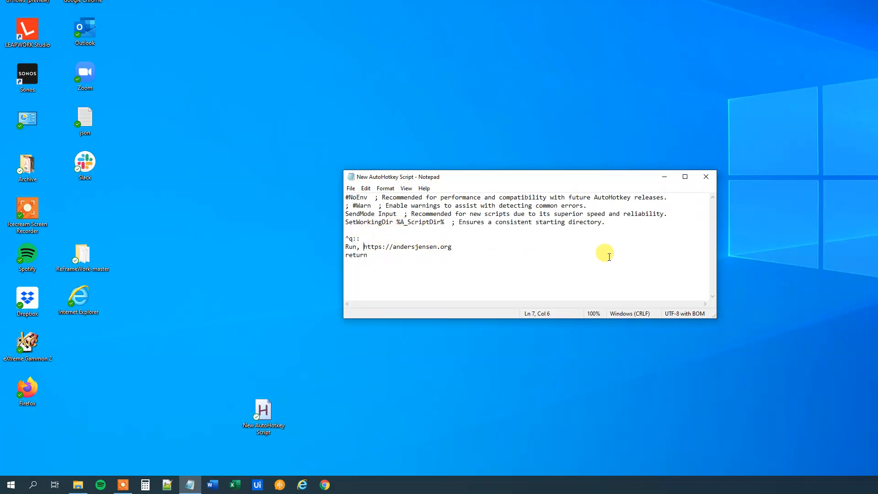
Step: Open the URL through chrome.exe, duplicate the line for iexplore.exe, and save
text(chrom)
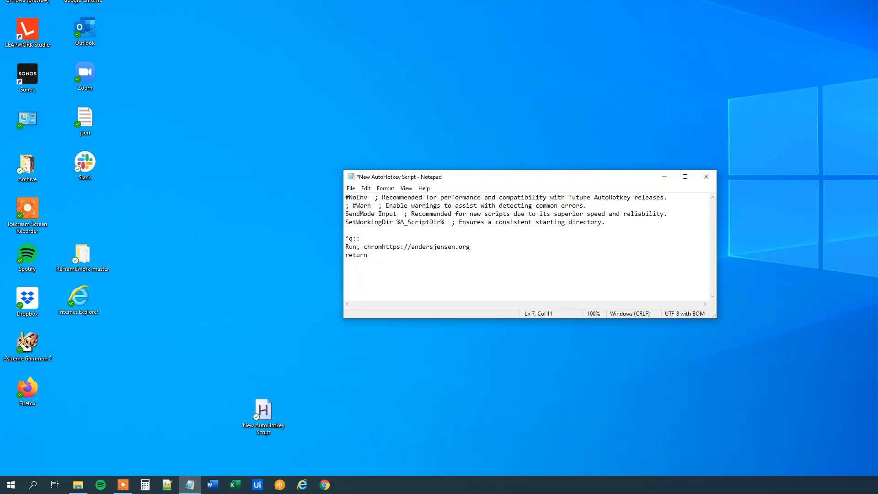
text(.exe)
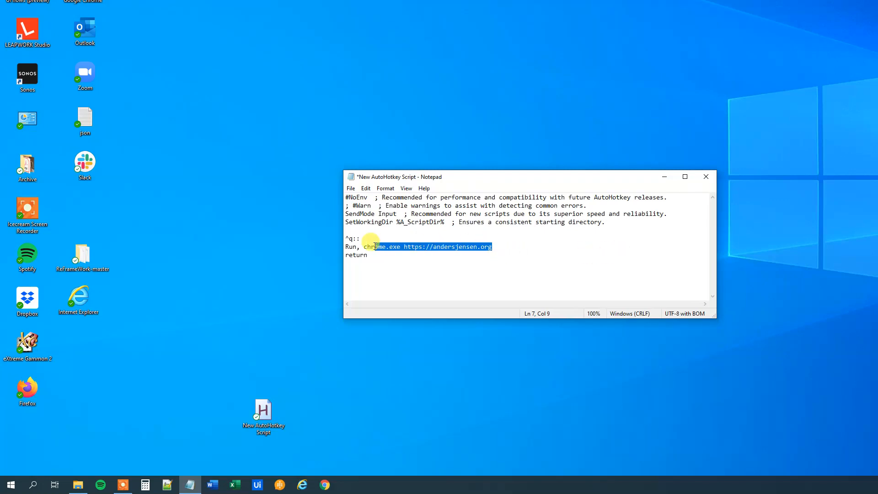
key(ctrl+c)
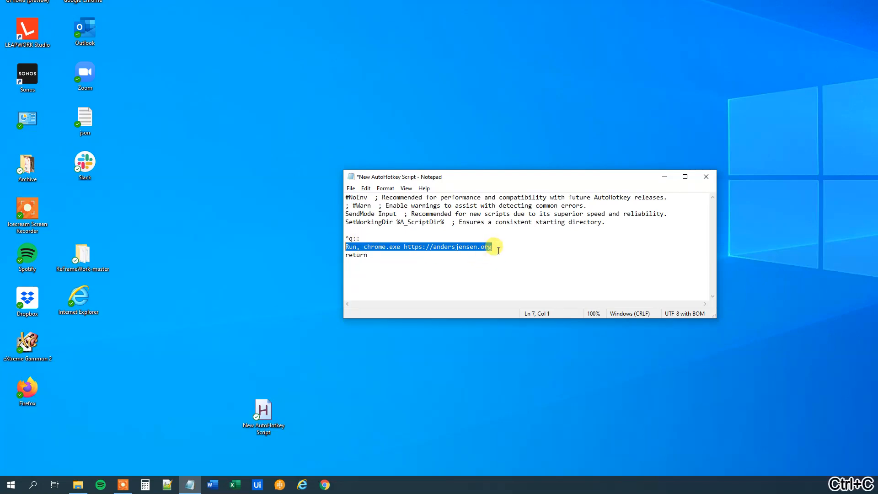
key(ctrl+v)
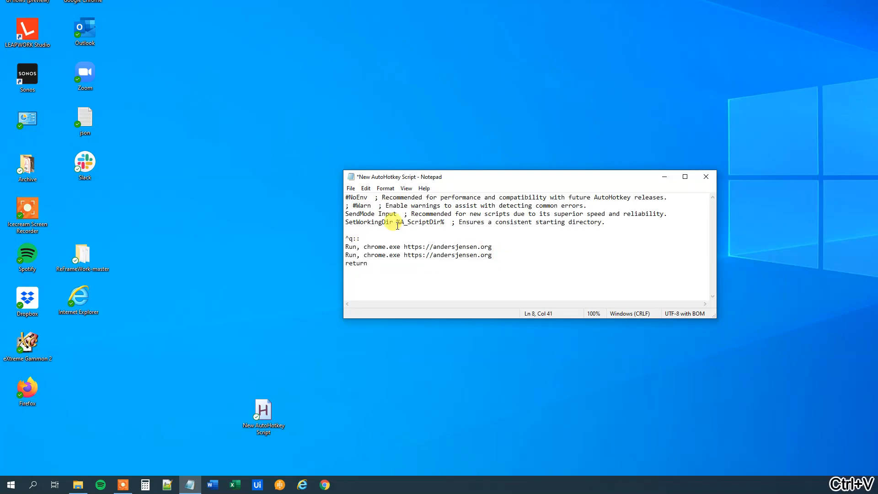
double_click(373, 255)
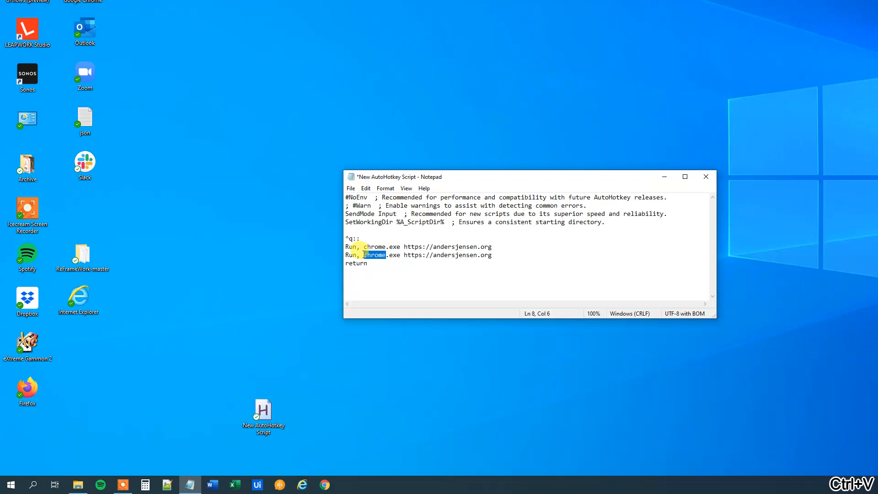
text(iex)
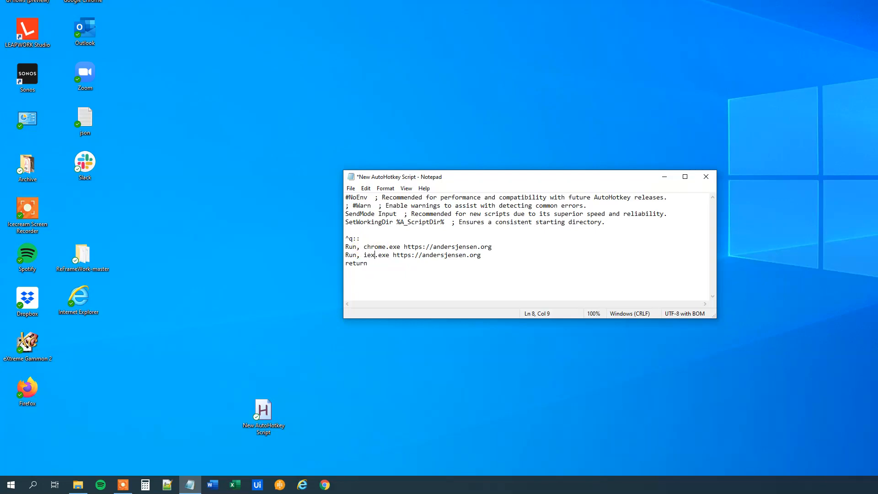
text(plore)
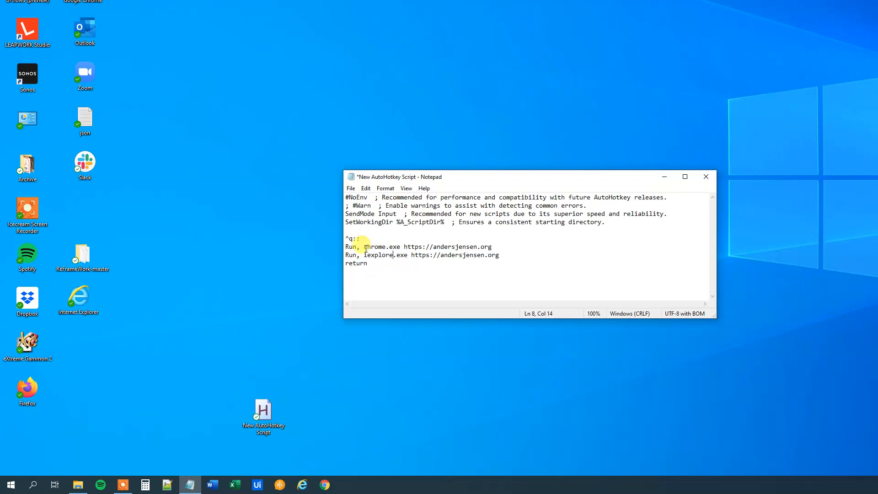
key(Ctrl+S)
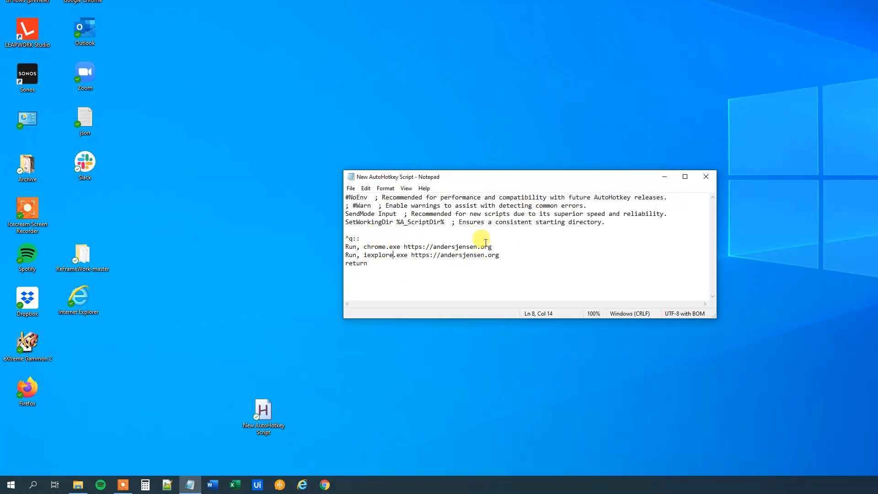
Step: Trigger Ctrl+Q to open andersjensen.org in Chrome and Internet Explorer
key(ctrl+q)
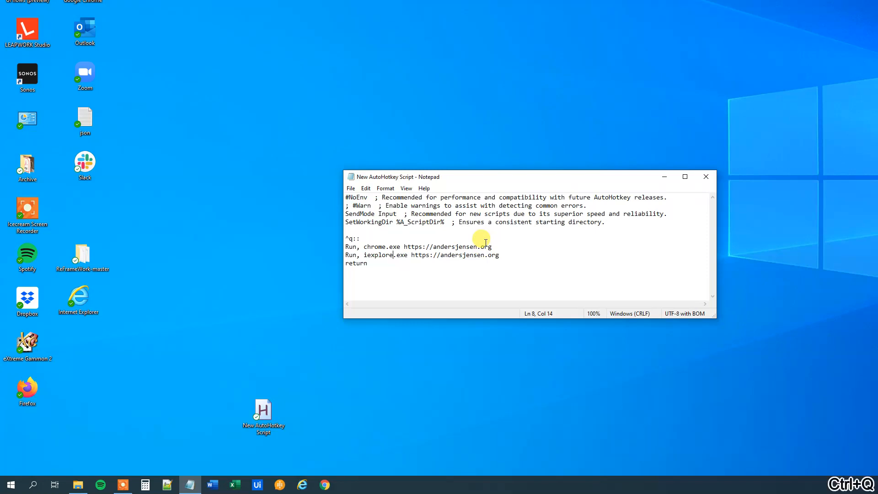
key(Ctrl+q)
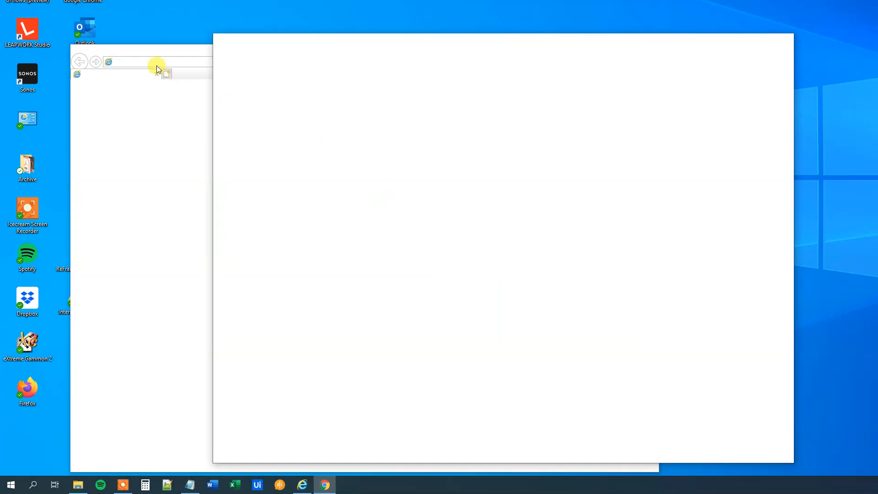